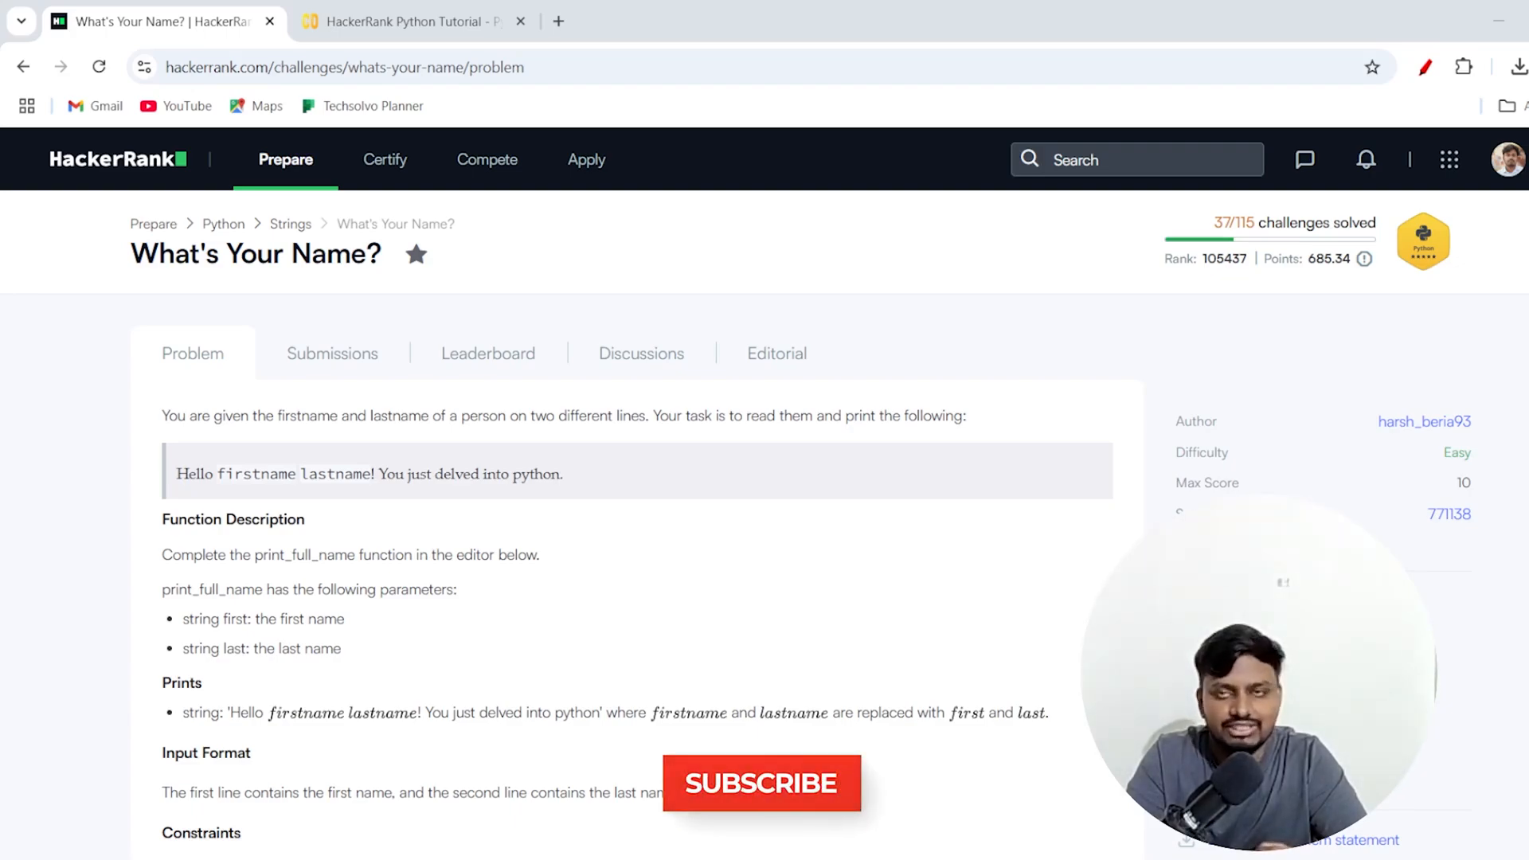
Turn on the screen-annotation pen and underline 'You are given' in red.
click(761, 783)
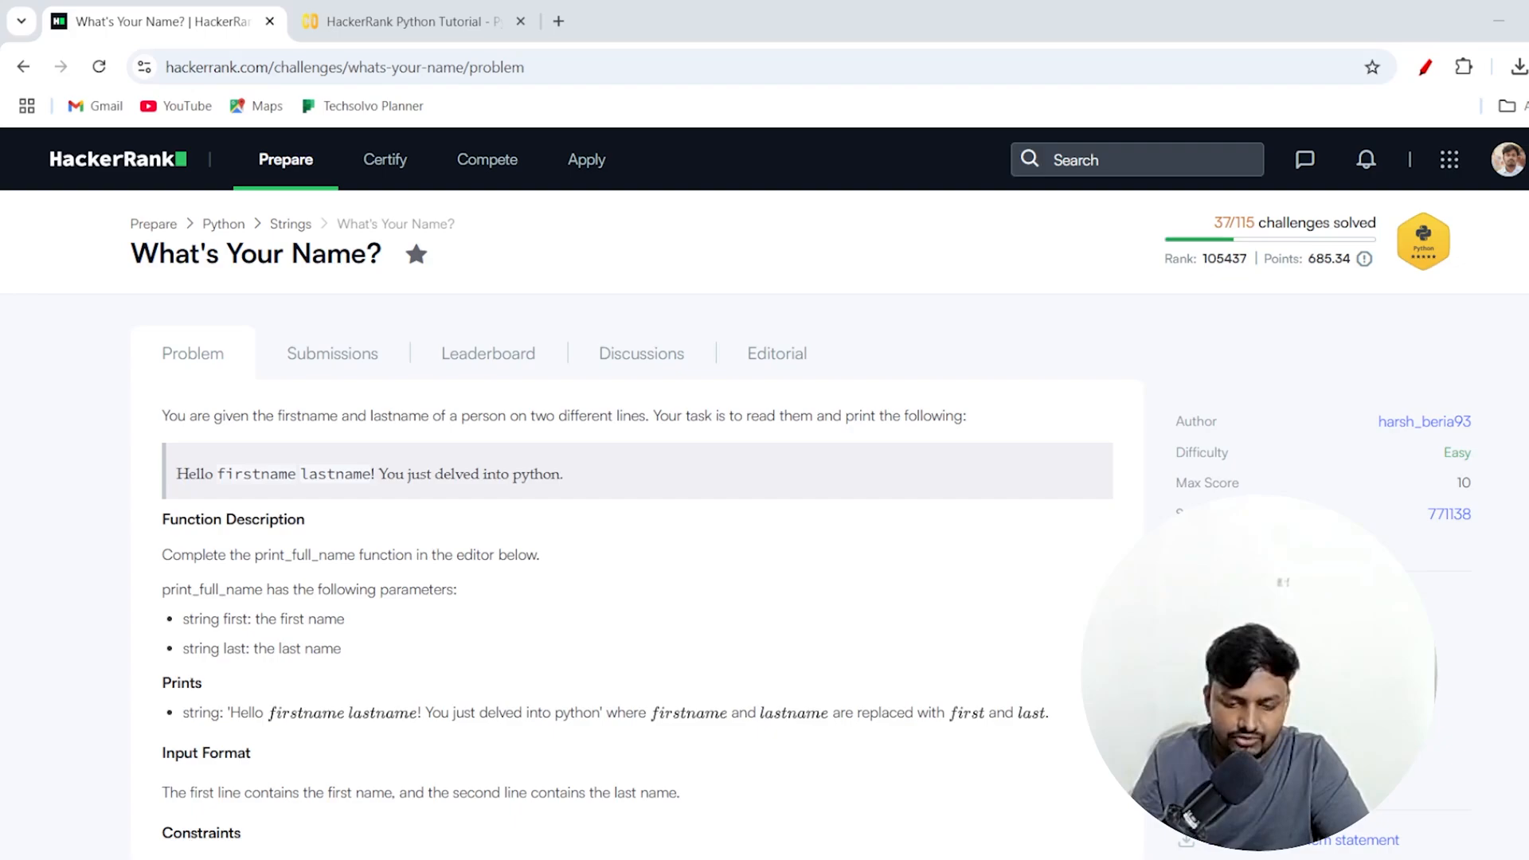
mouse_move(808, 459)
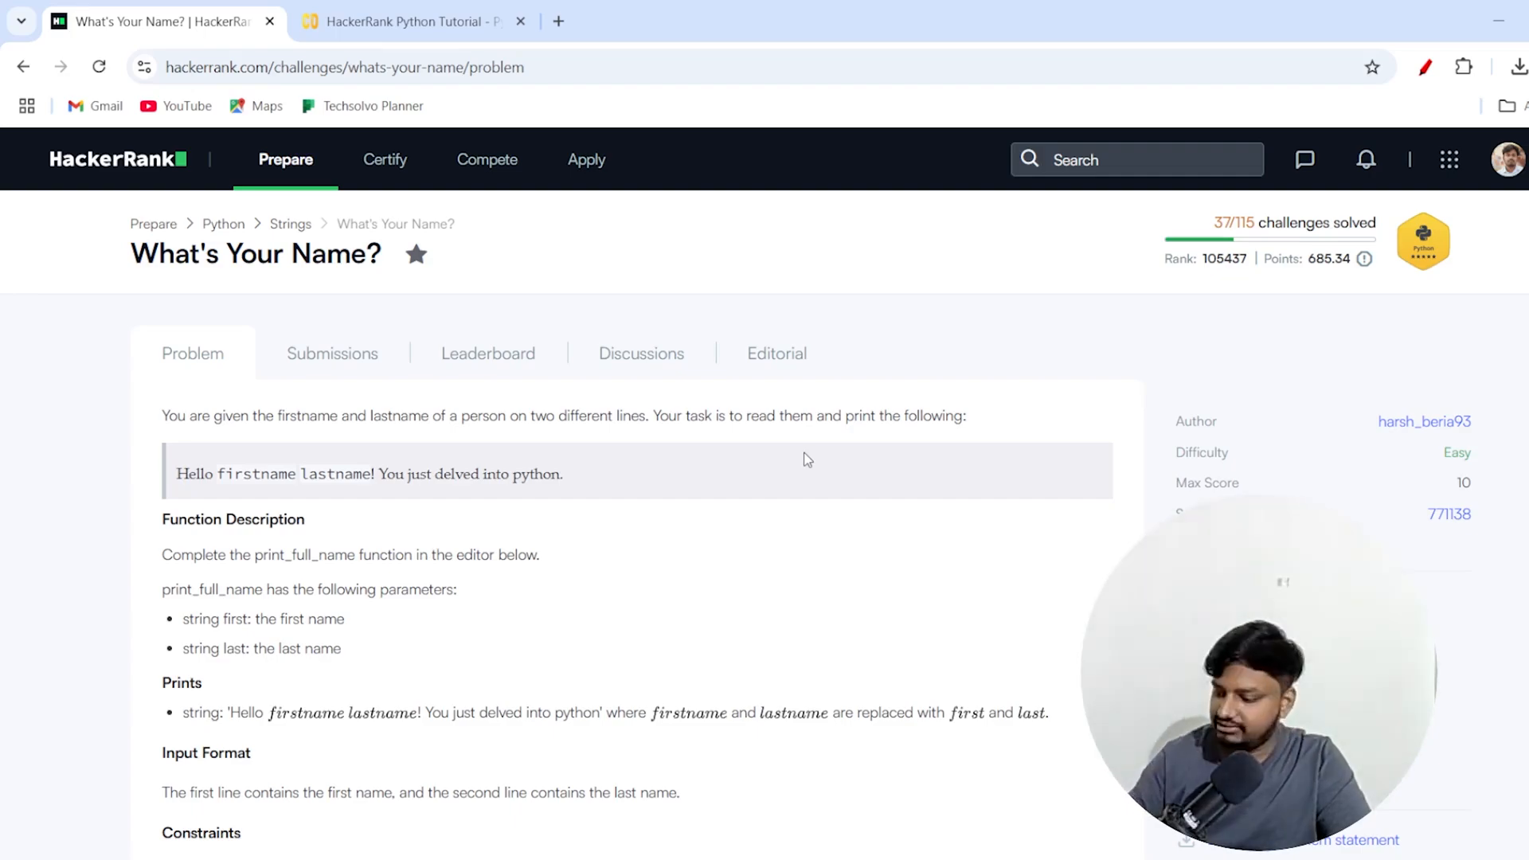
mouse_move(876, 479)
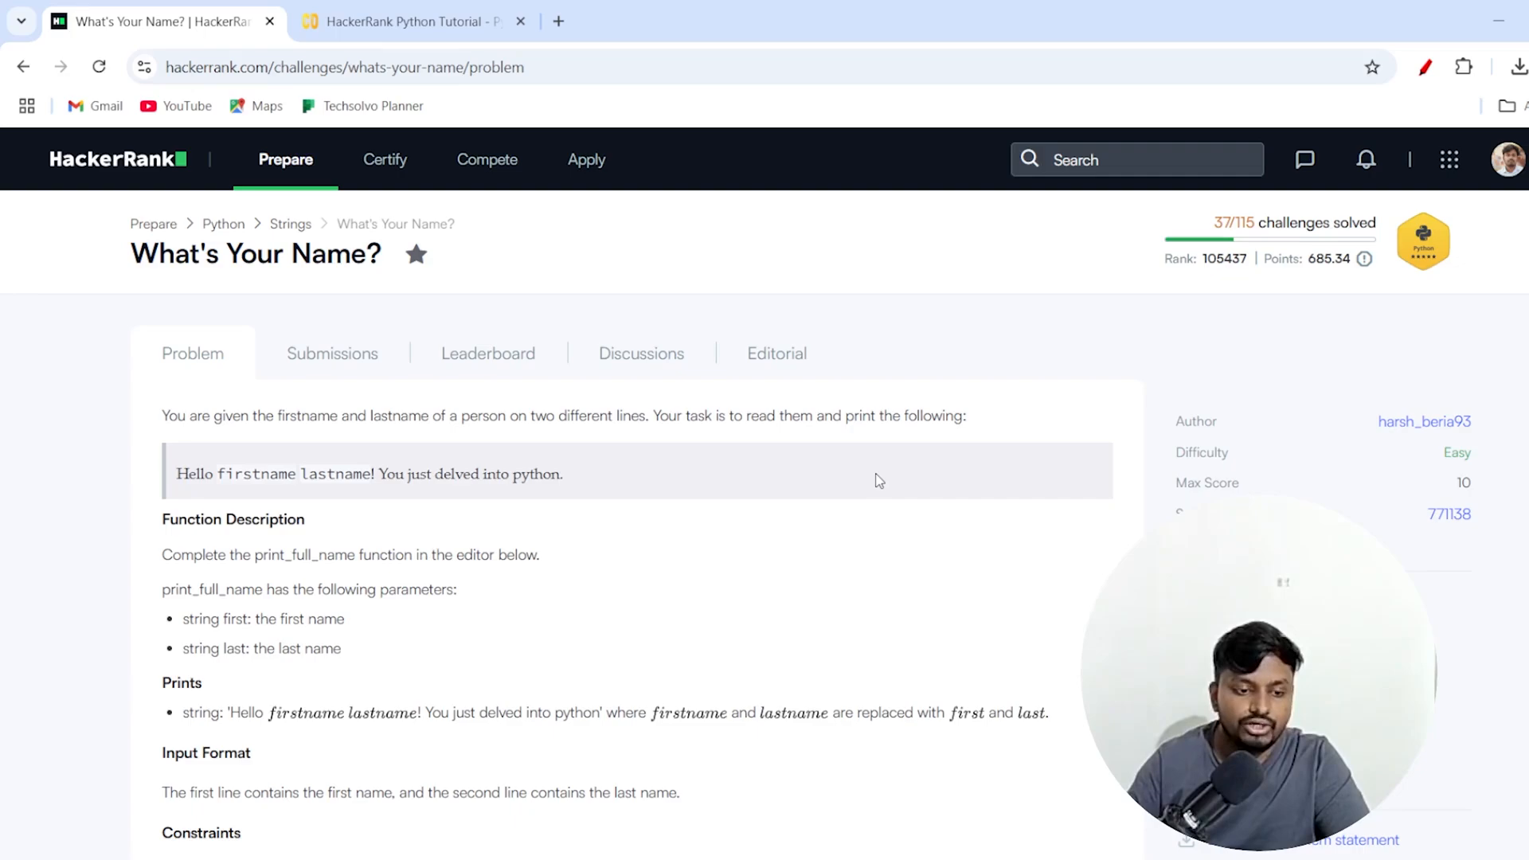
mouse_move(1411, 87)
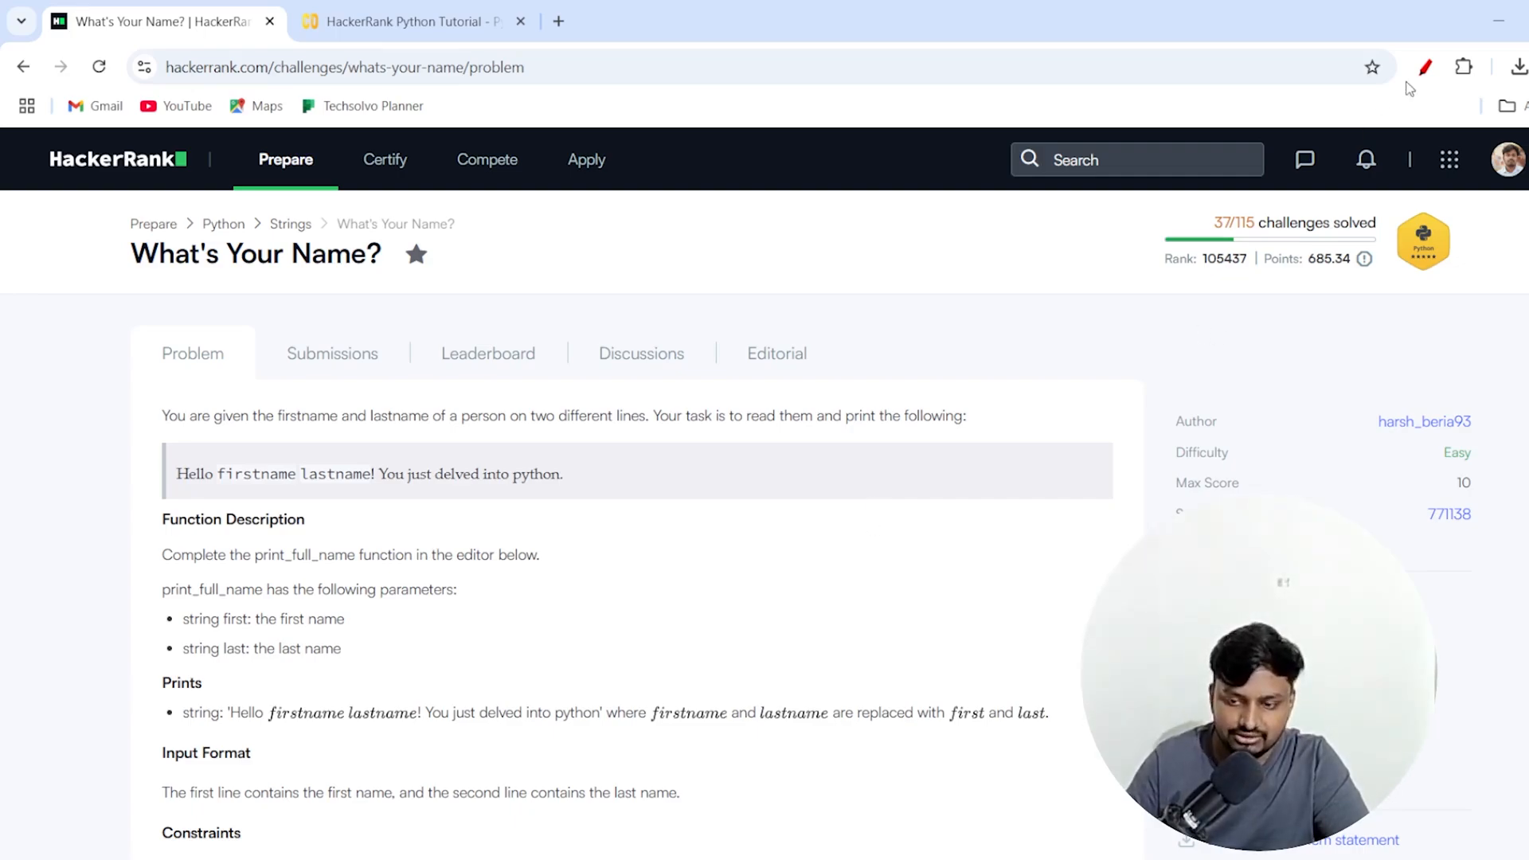
click(1425, 67)
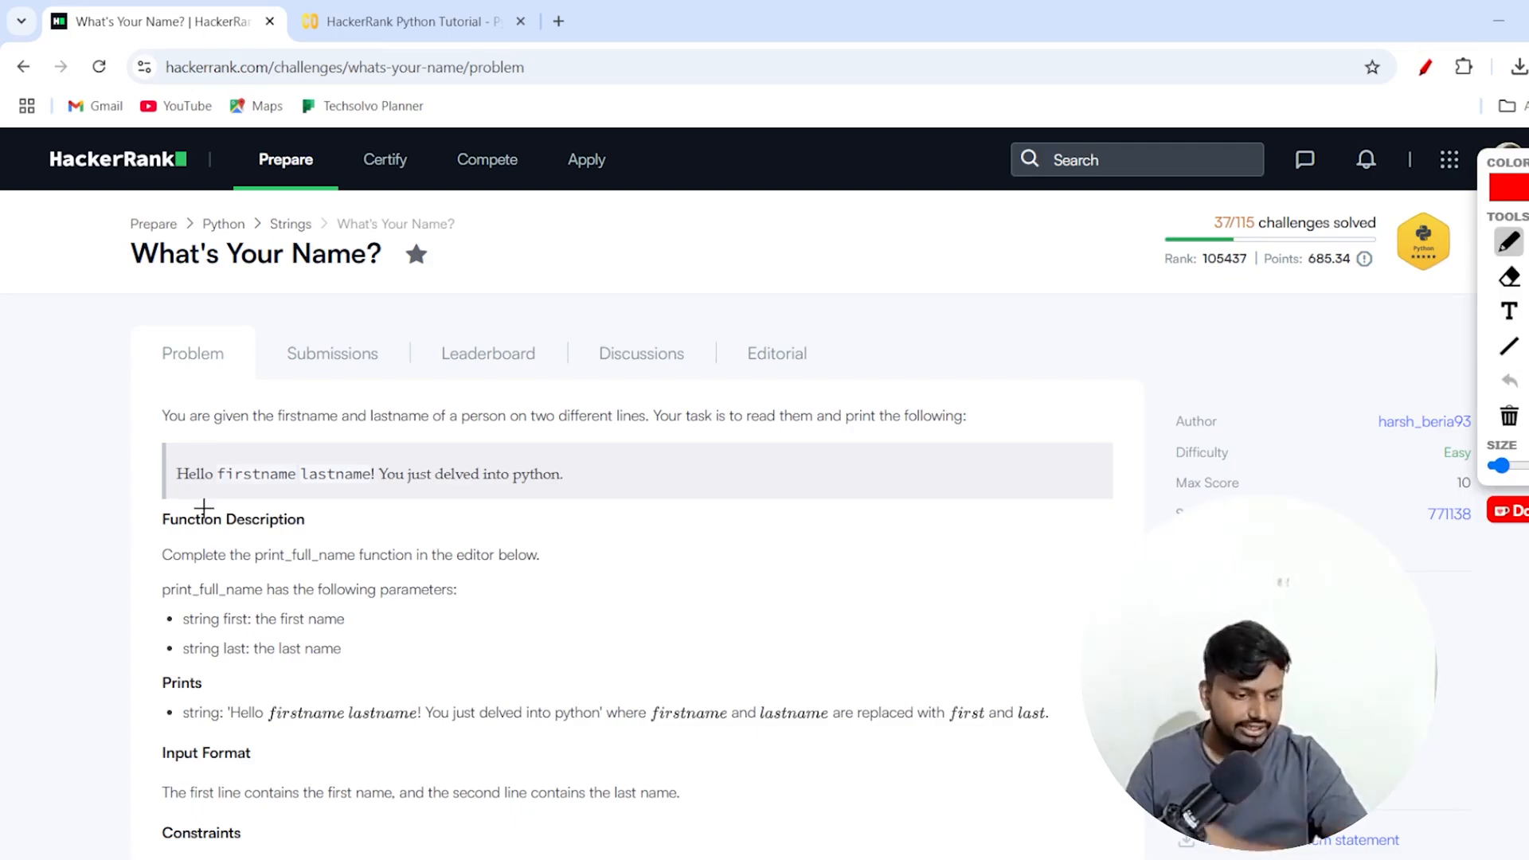
mouse_move(175, 430)
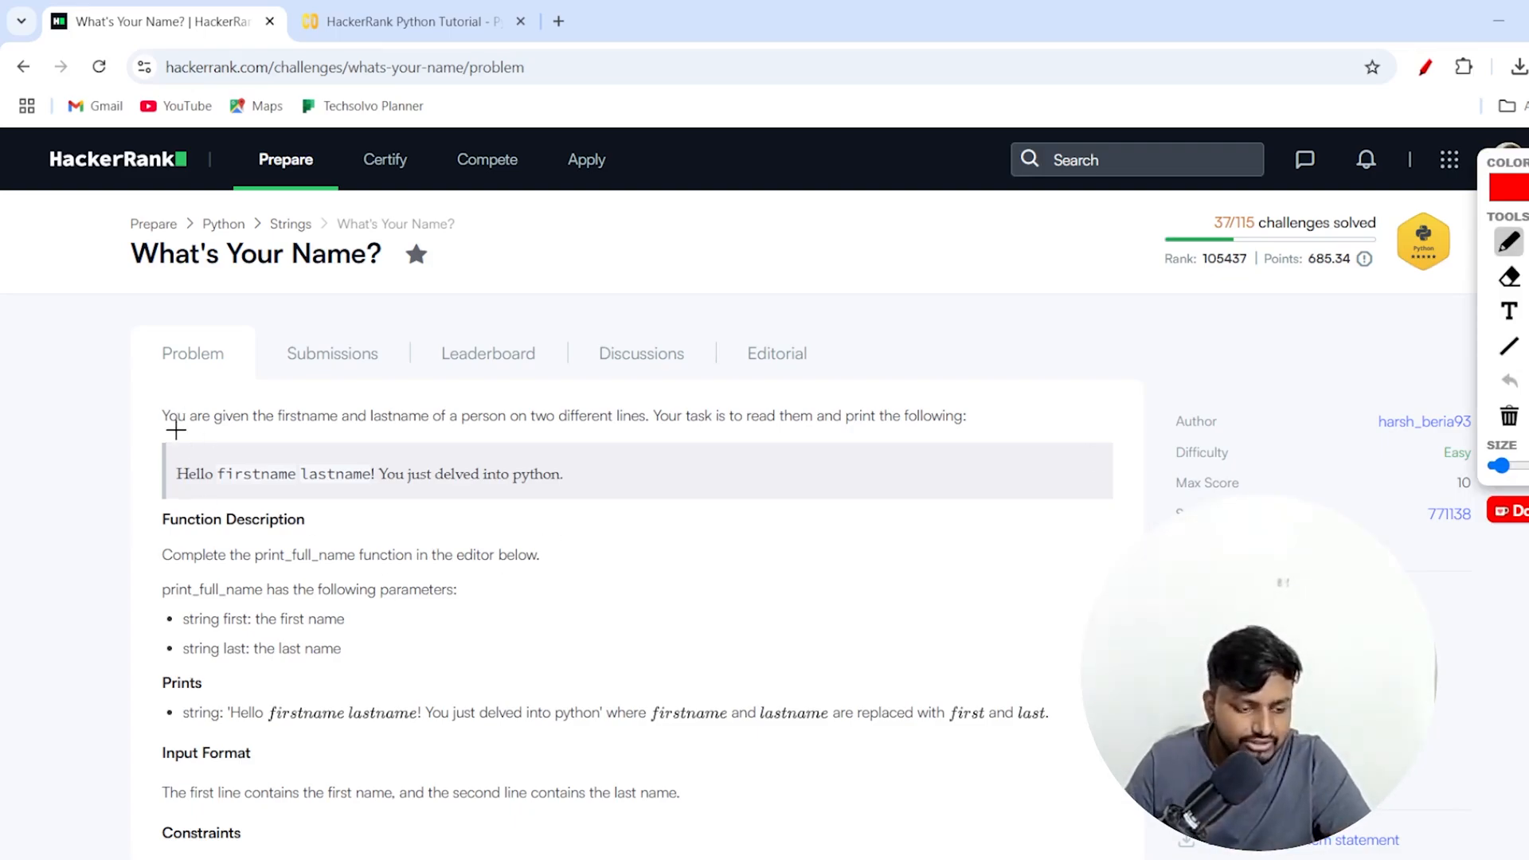
drag(171, 429, 230, 424)
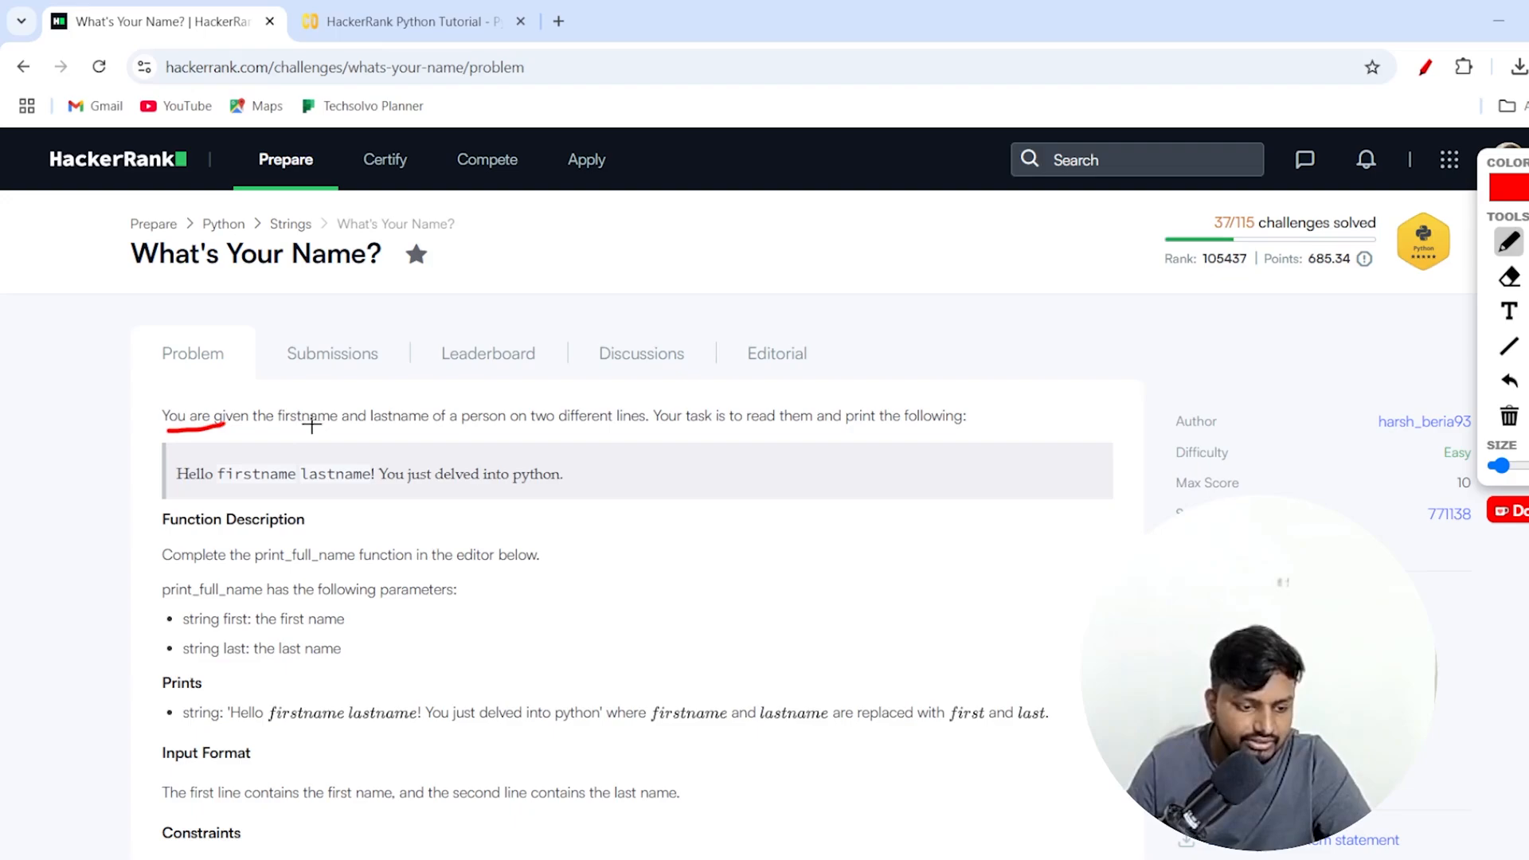
mouse_move(482, 431)
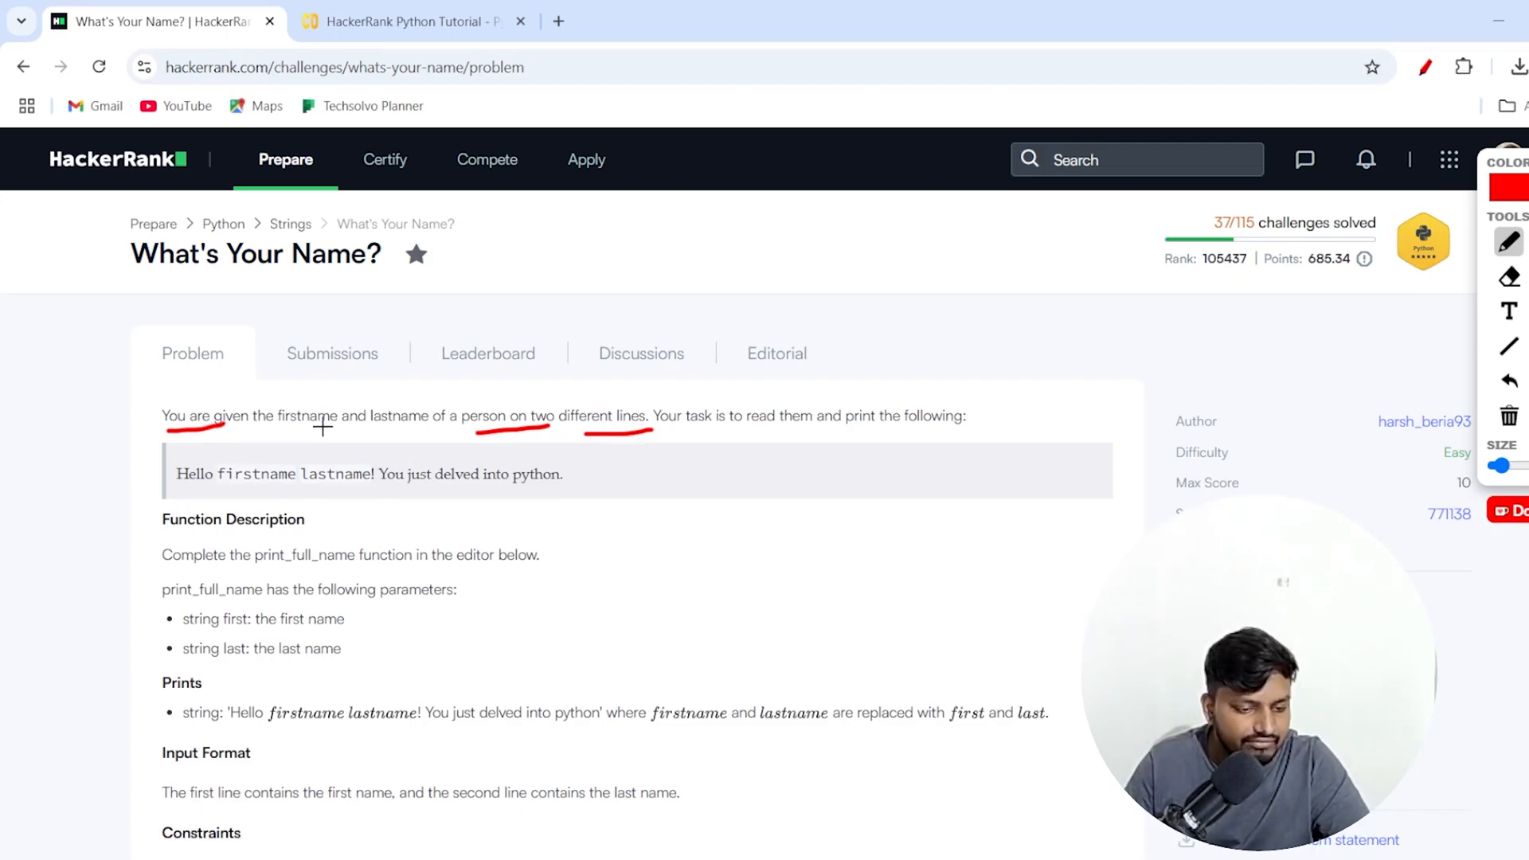
mouse_move(541, 403)
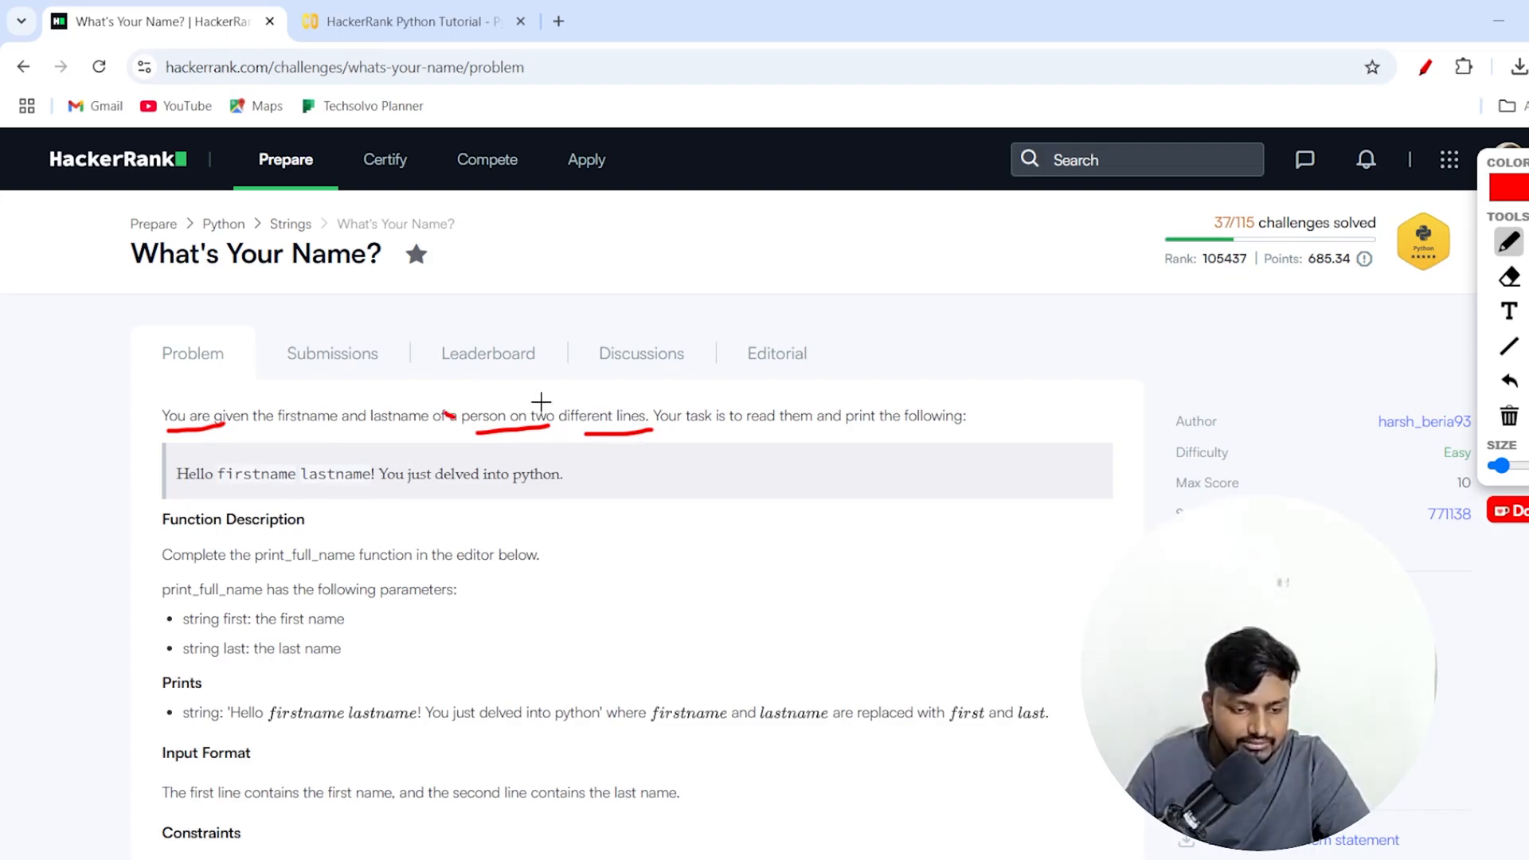
mouse_move(761, 429)
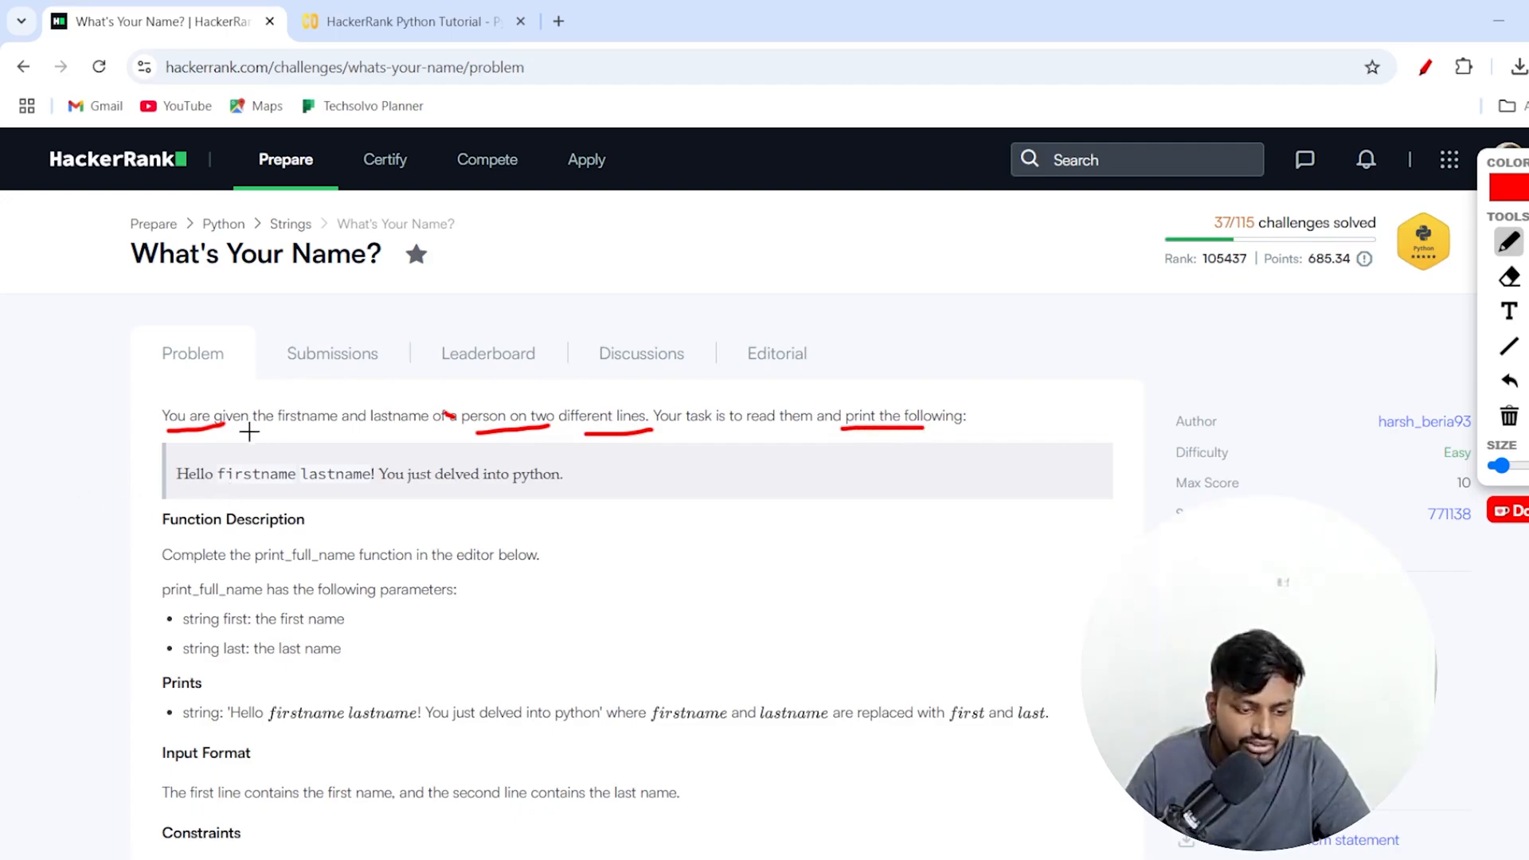
mouse_move(305, 486)
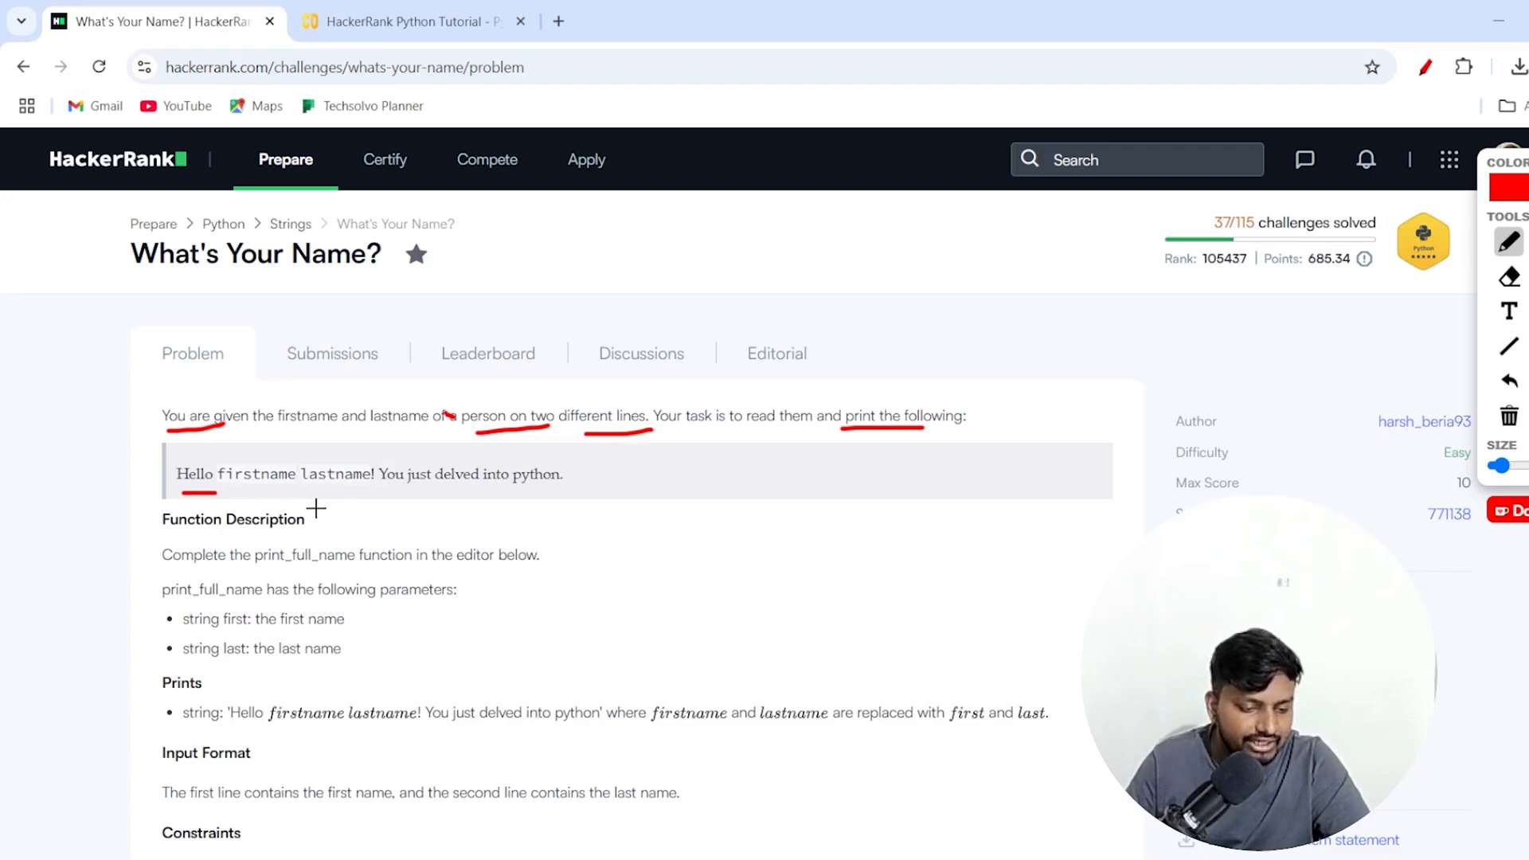
mouse_move(287, 486)
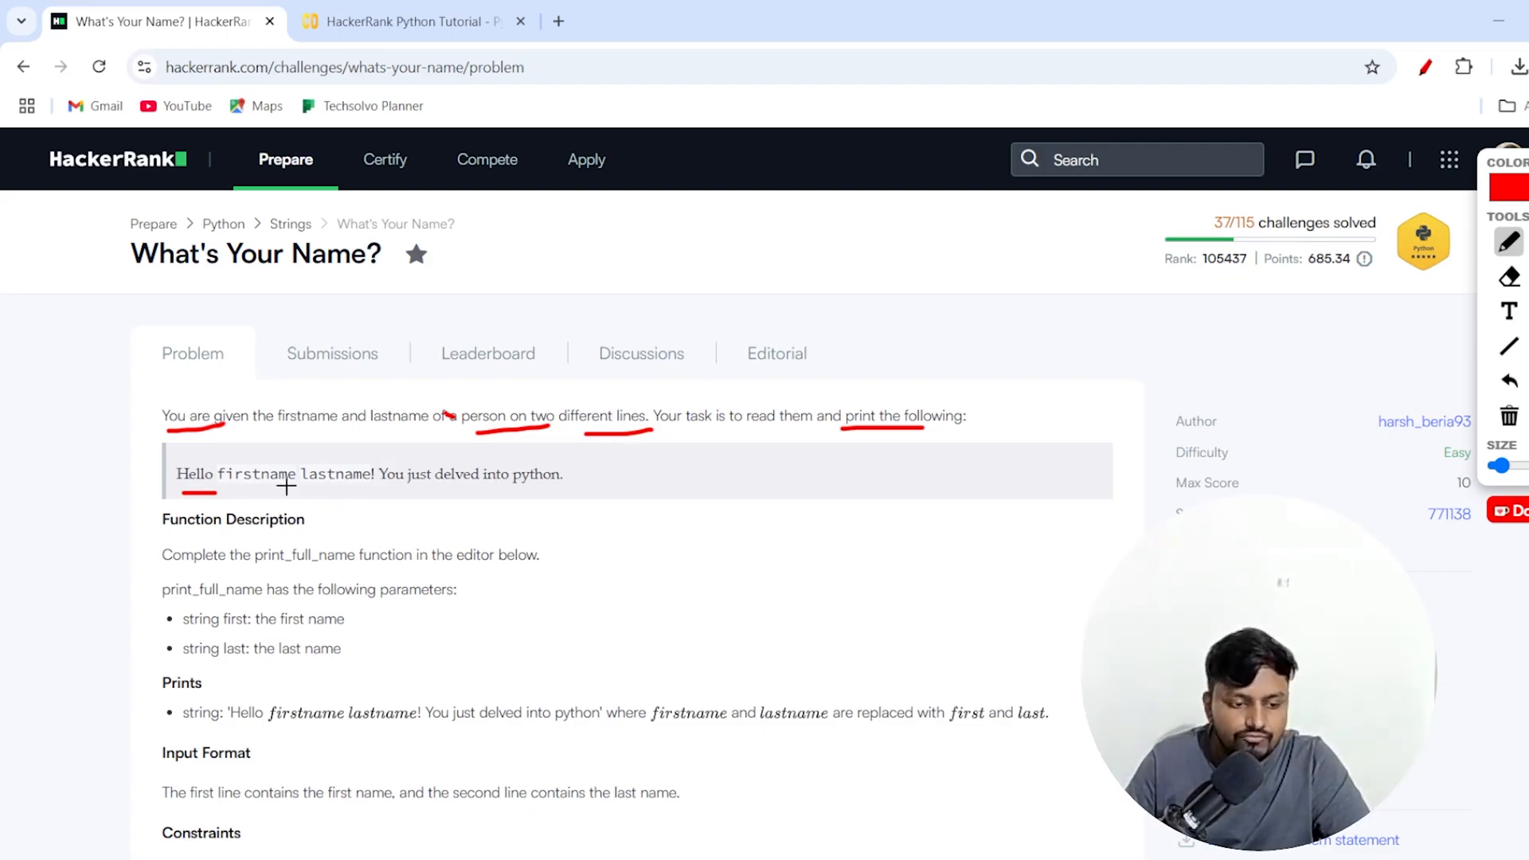
mouse_move(378, 487)
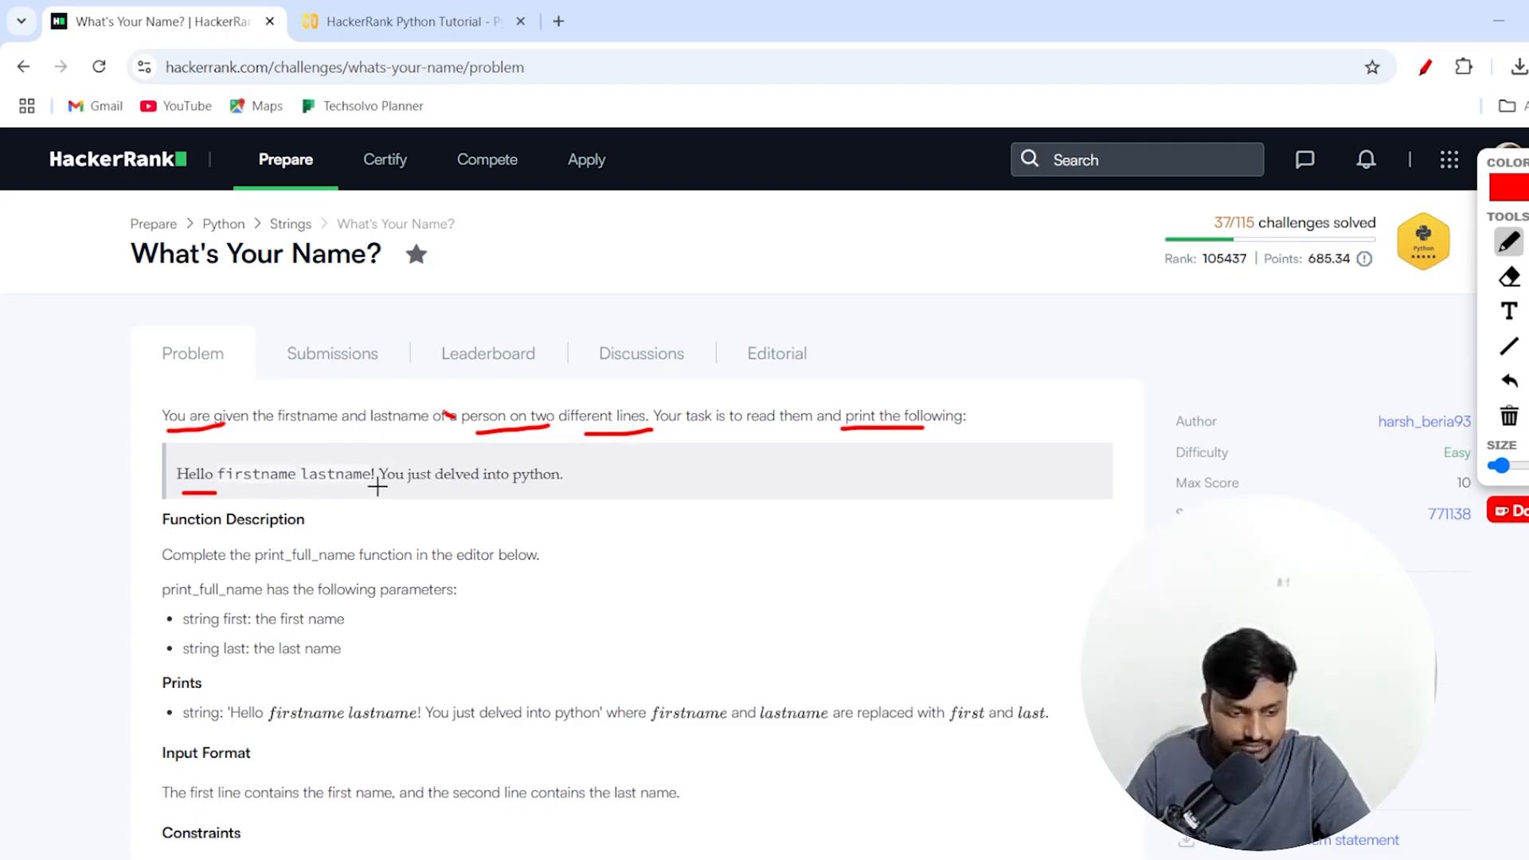
mouse_move(476, 462)
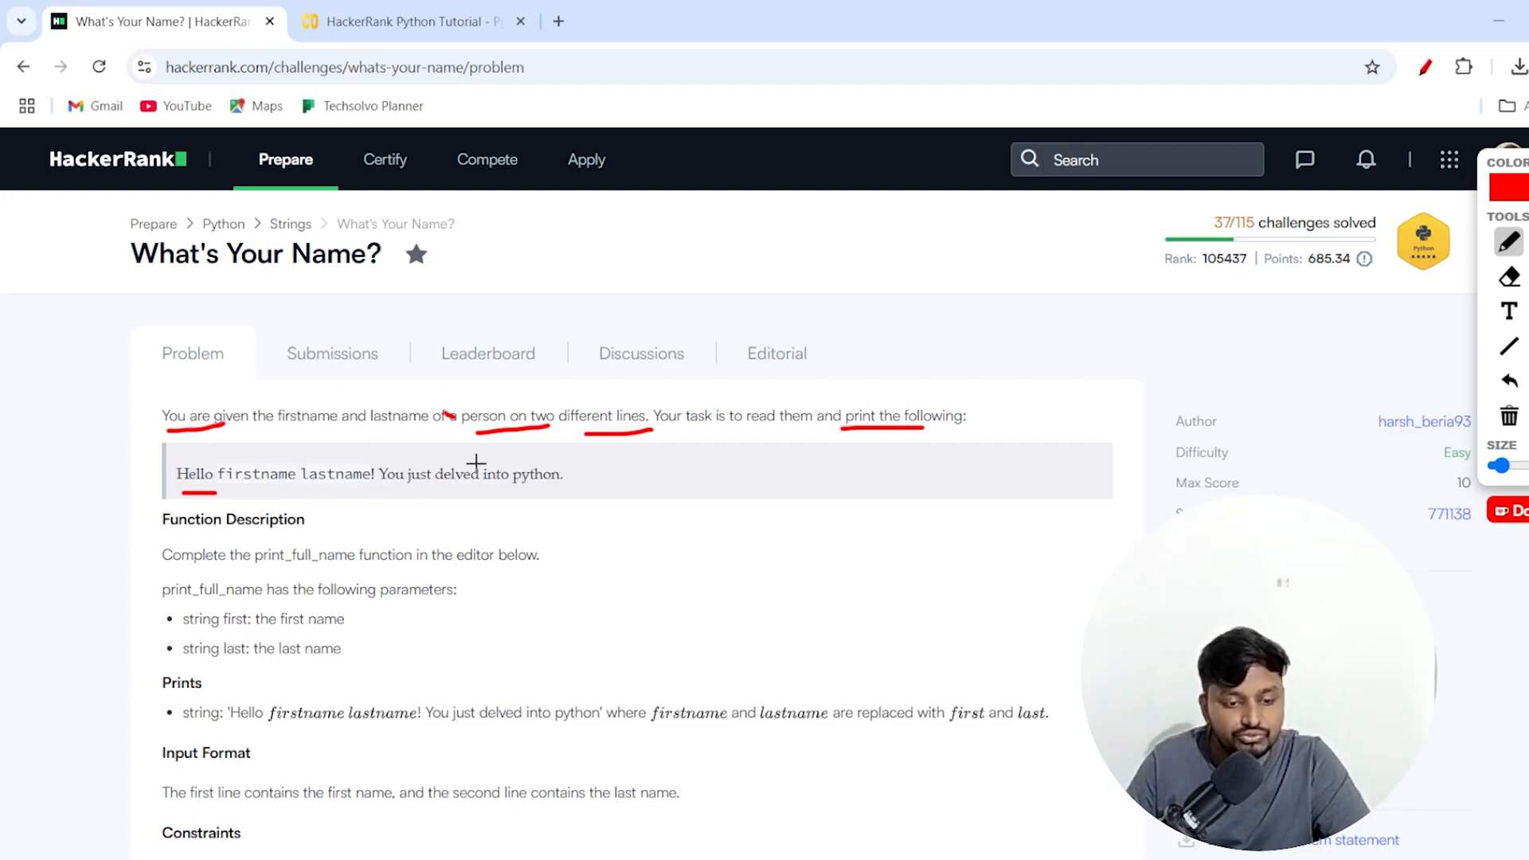
mouse_move(582, 472)
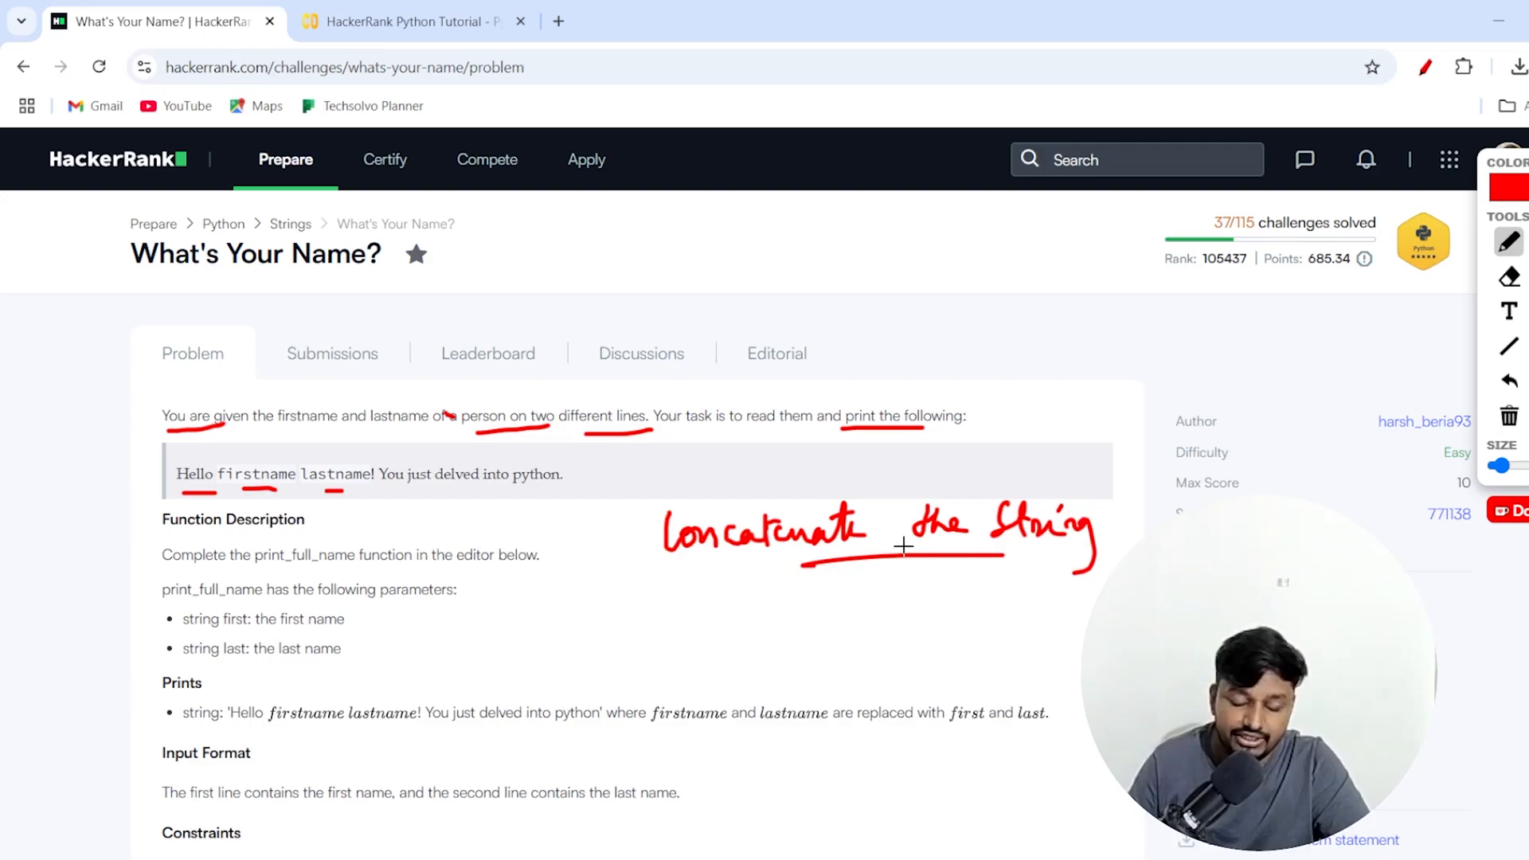
mouse_move(770, 627)
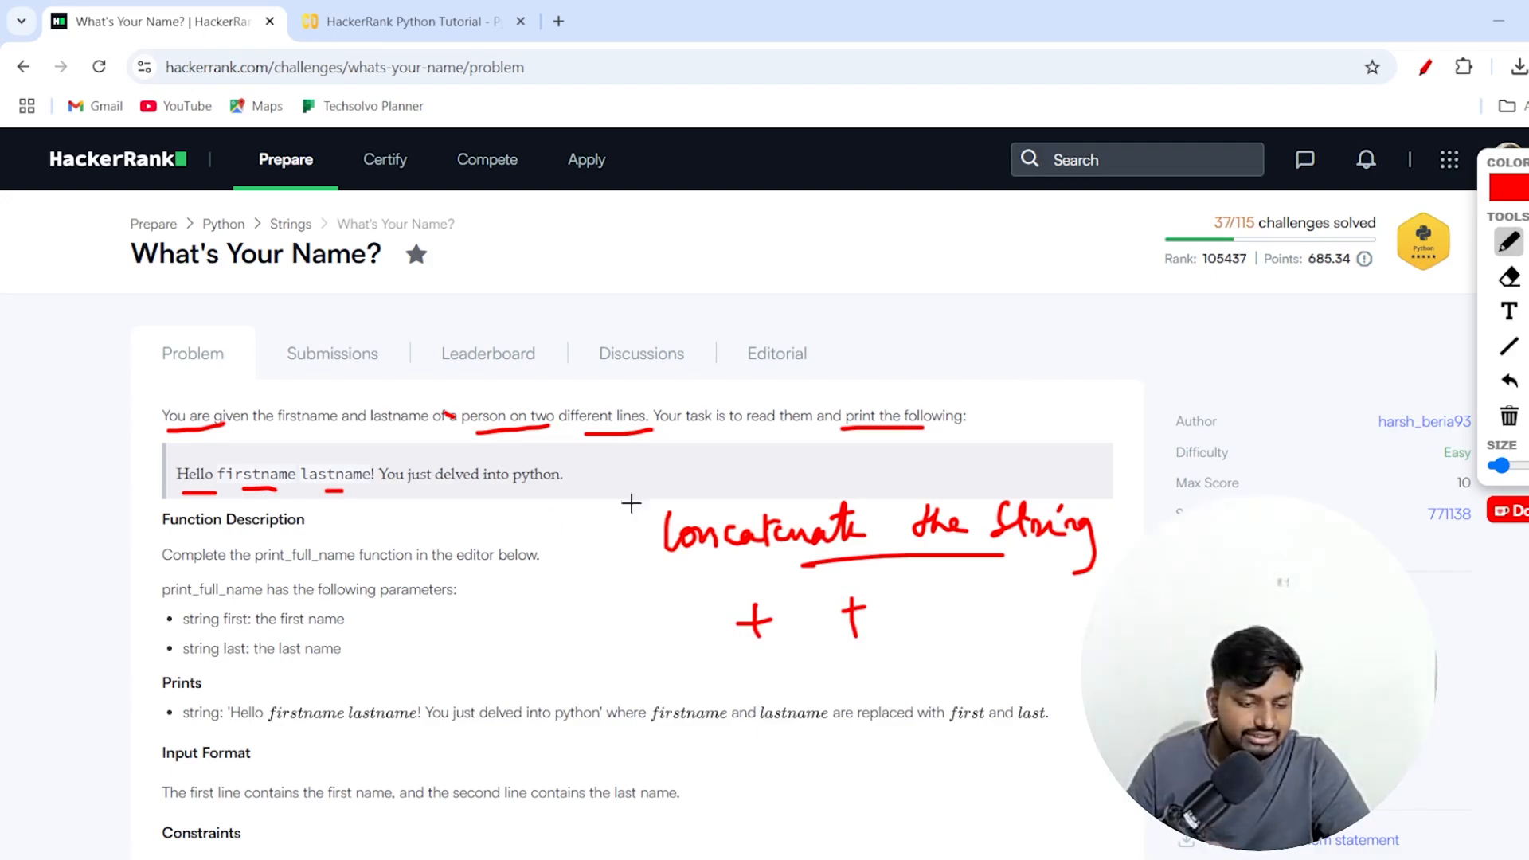
Underline print_full_name, first and last in red, and tick the sample names Ross and Taylor.
scroll(down, 3)
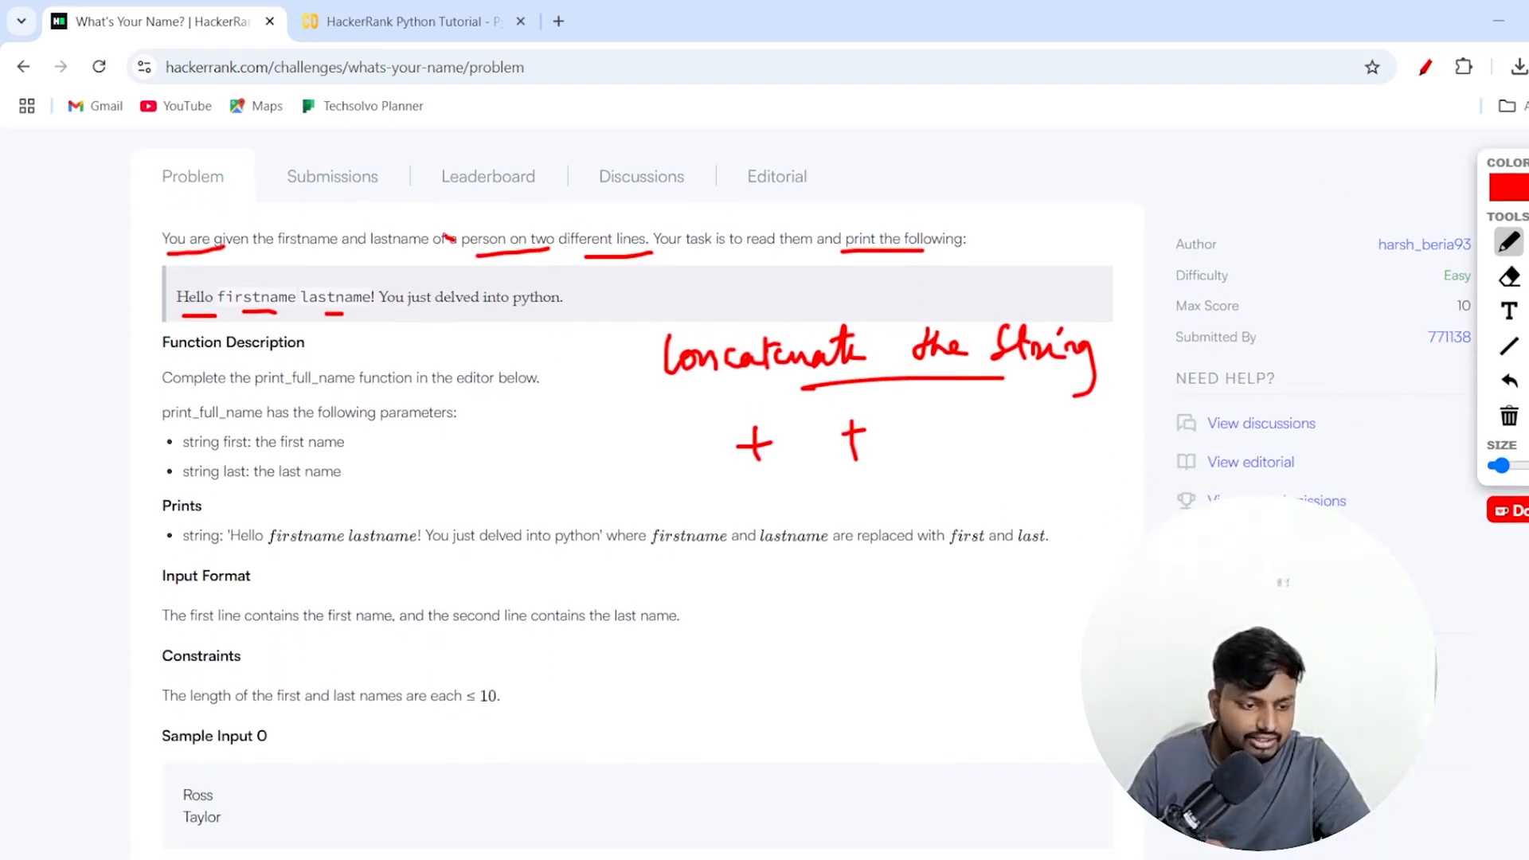
mouse_move(226, 393)
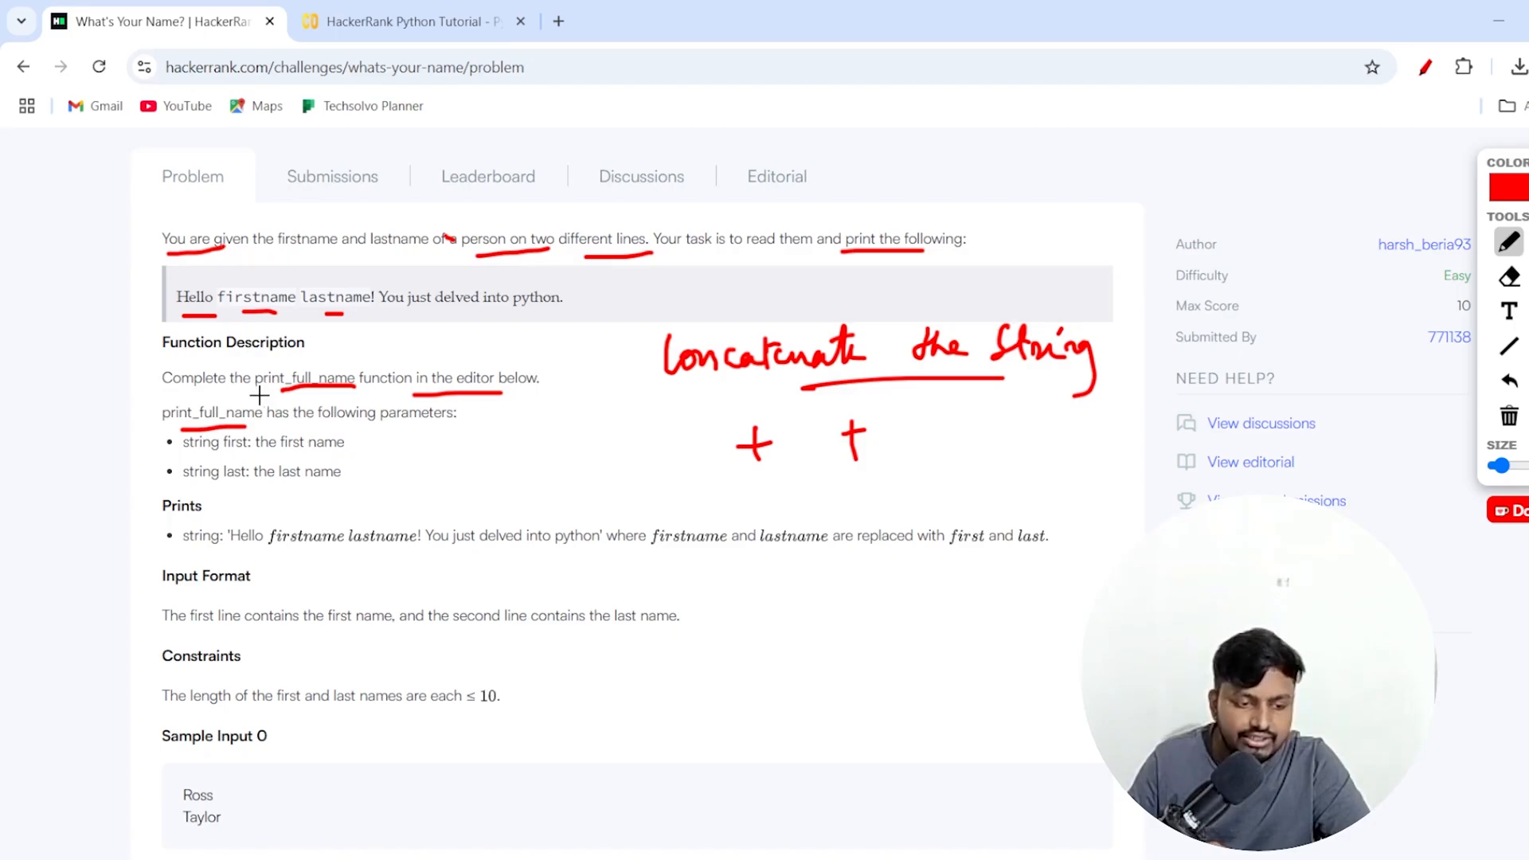
mouse_move(231, 430)
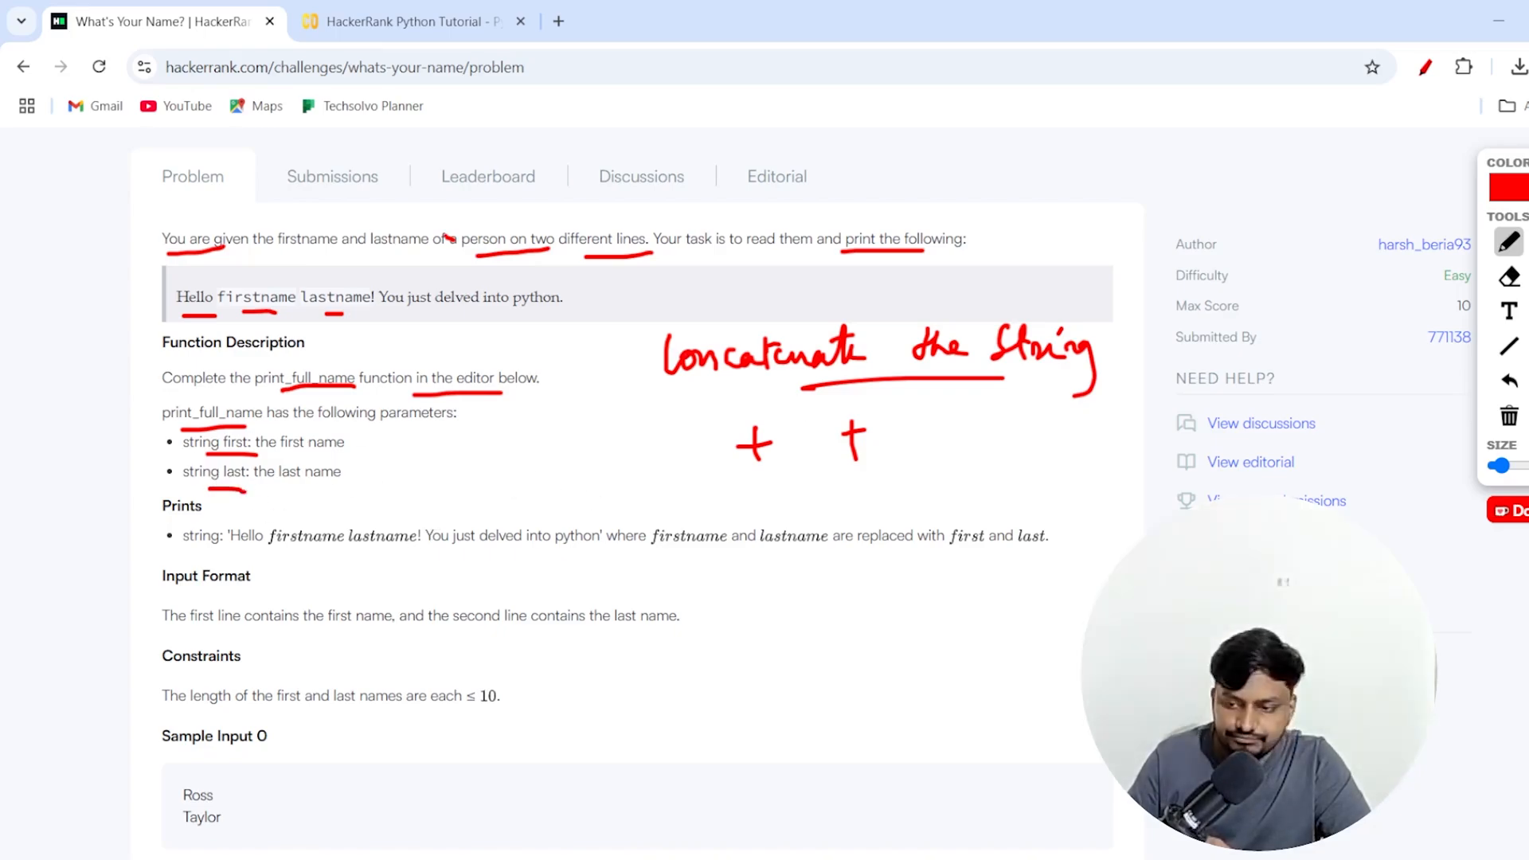
scroll(down, 3)
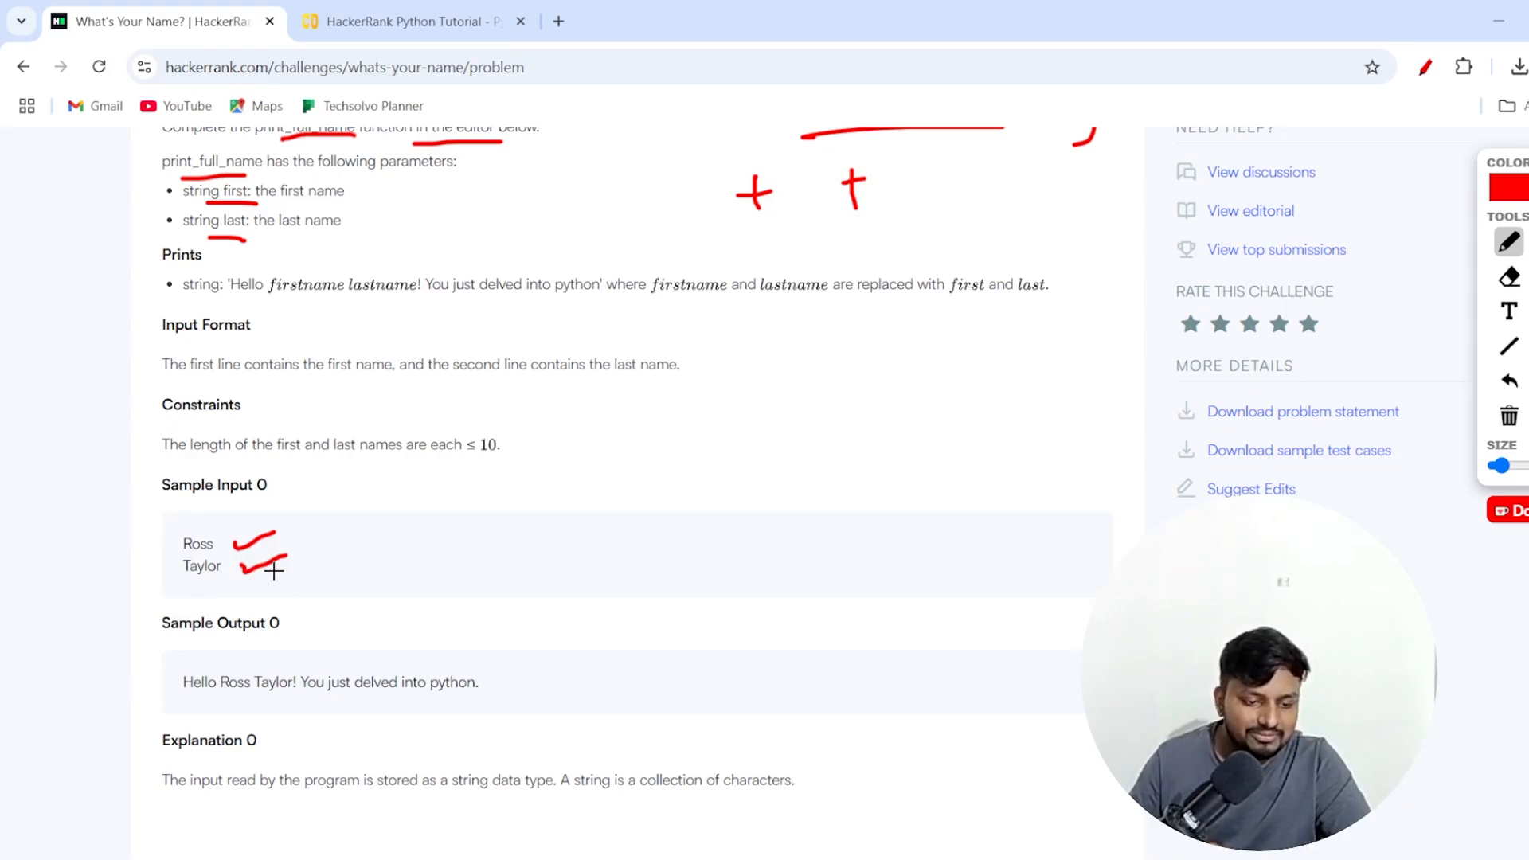
mouse_move(208, 492)
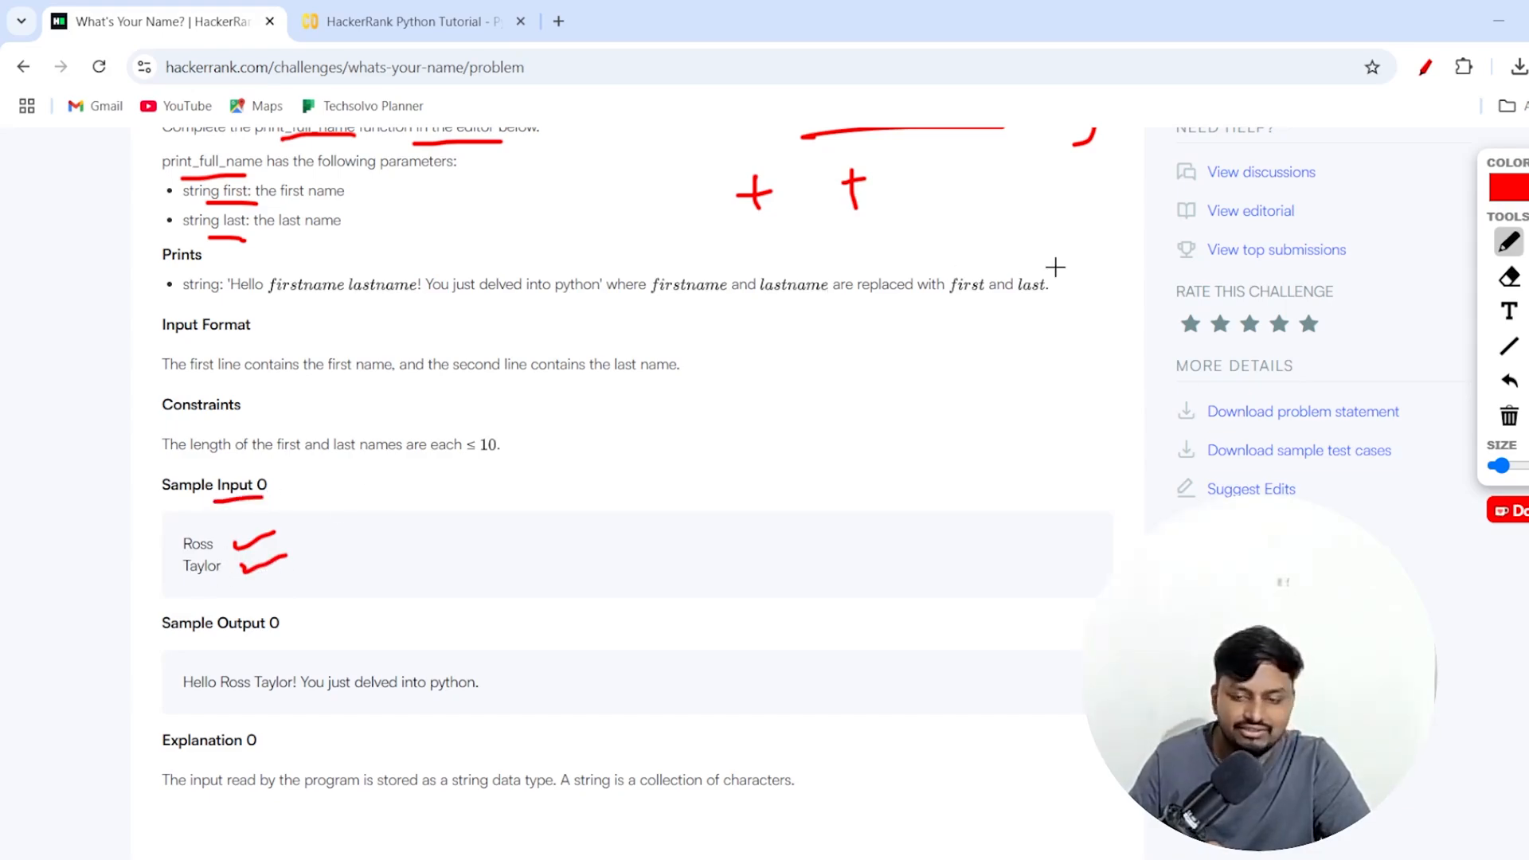
scroll(down, 3)
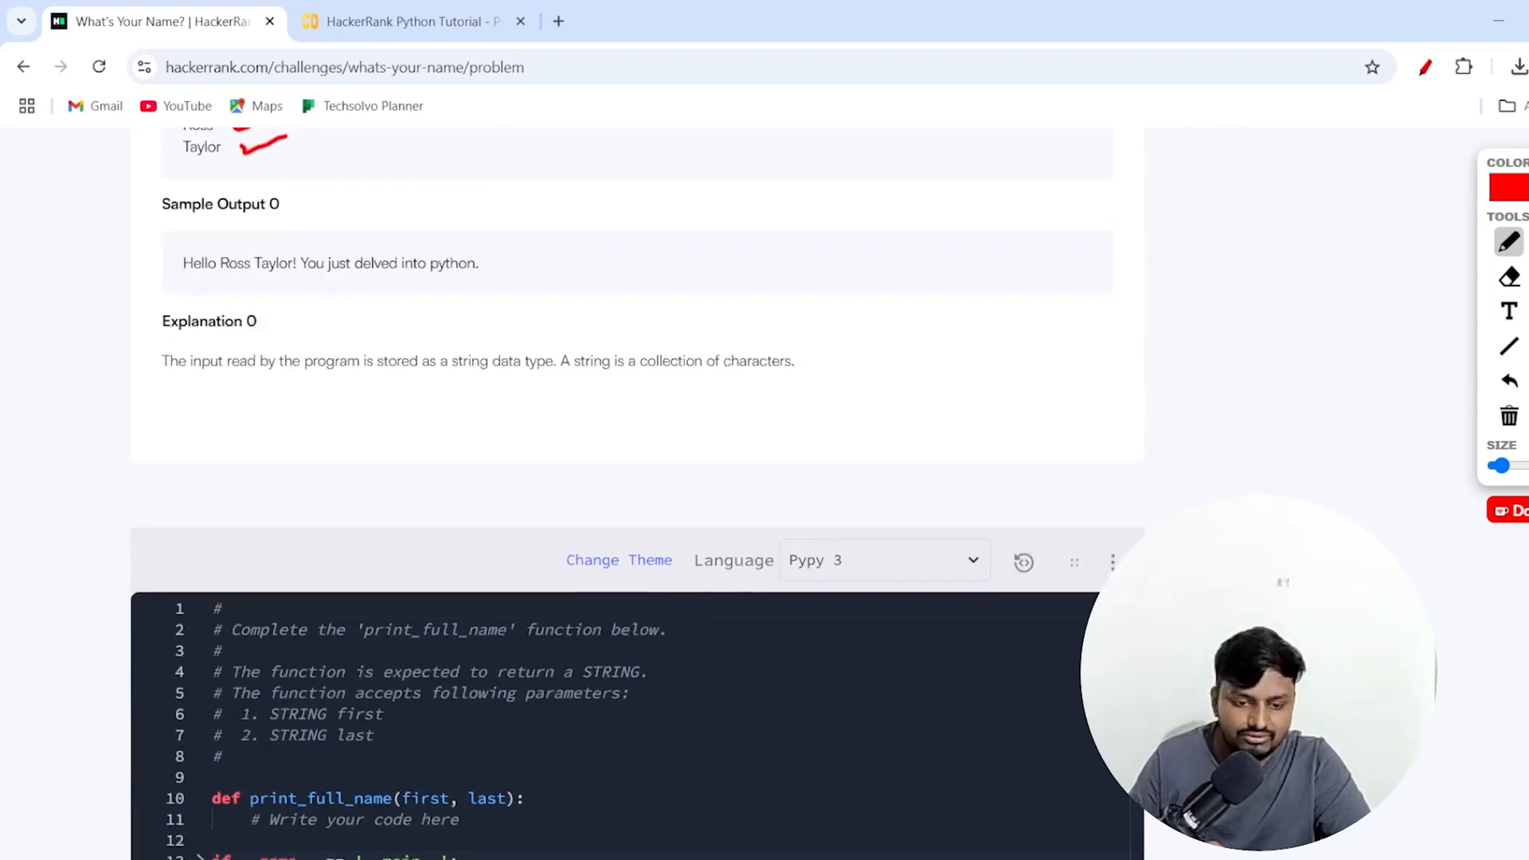
Switch the editor language to Python 3 and erase the '# Write your code here' comment.
scroll(down, 3)
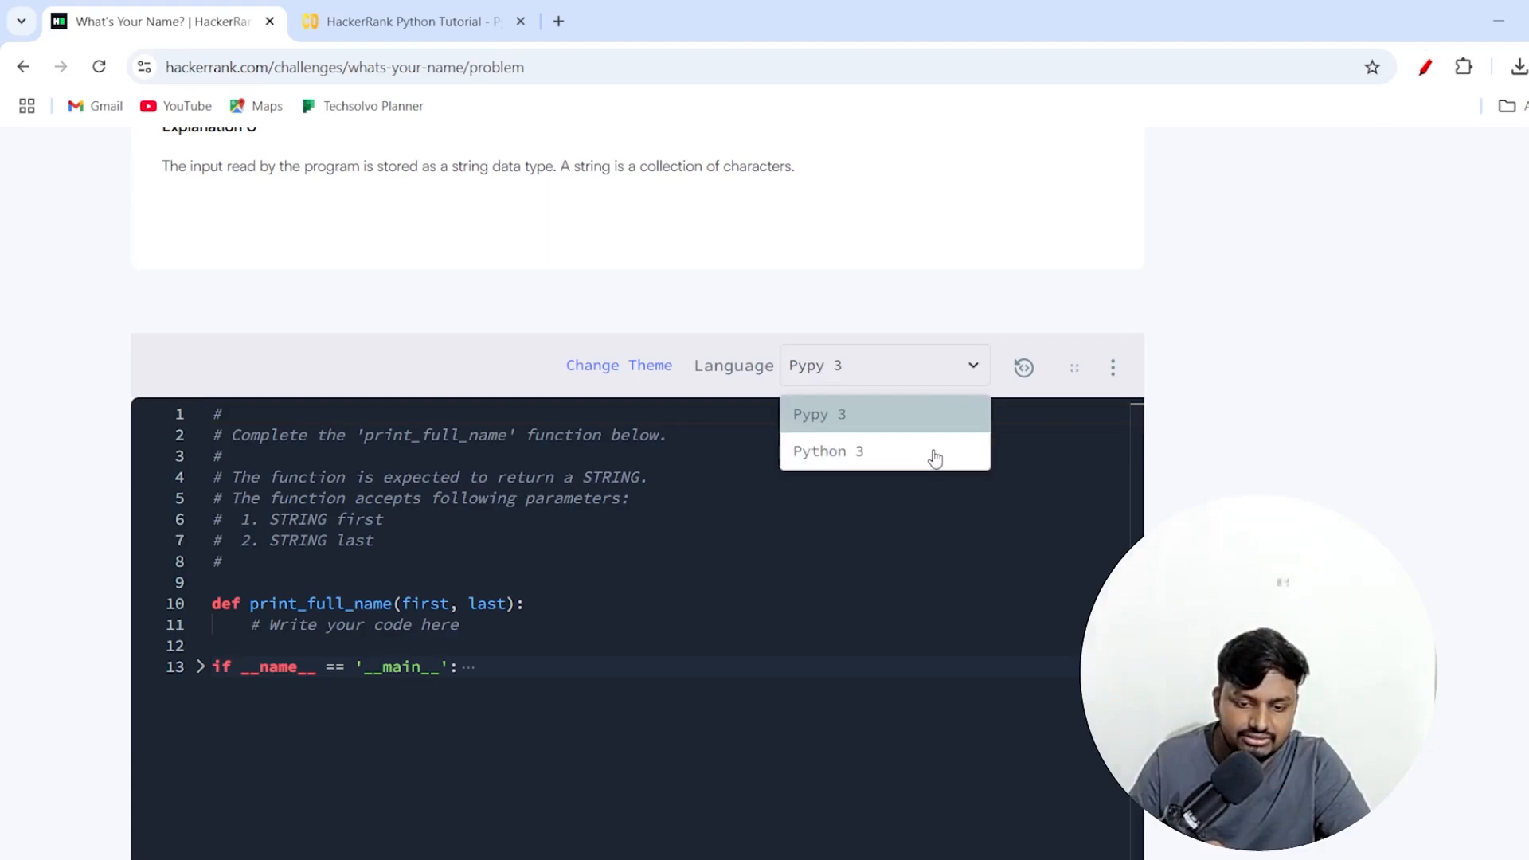
click(828, 451)
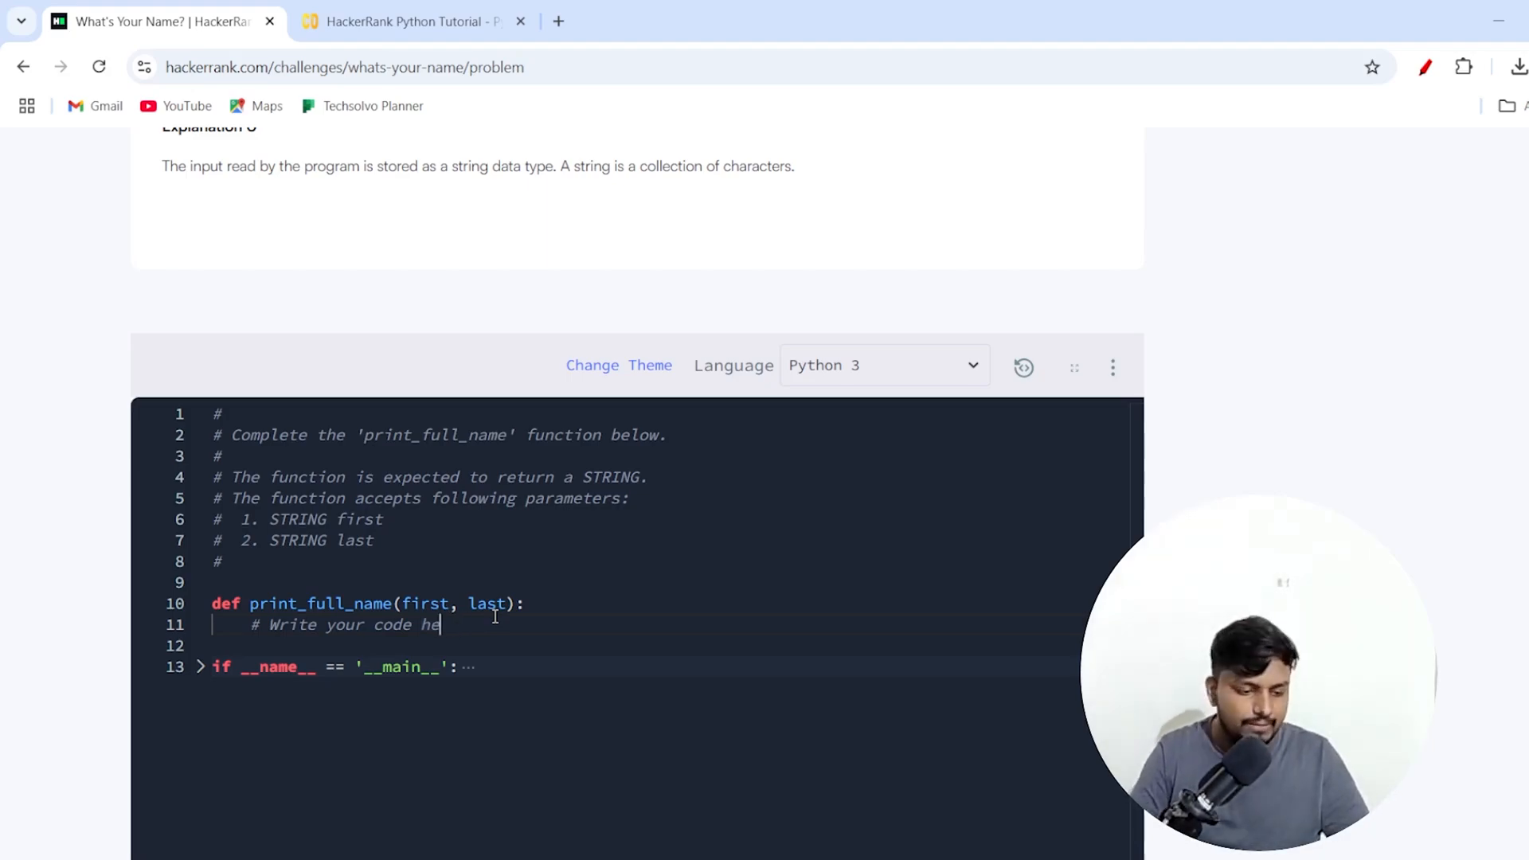
key(Backspace)
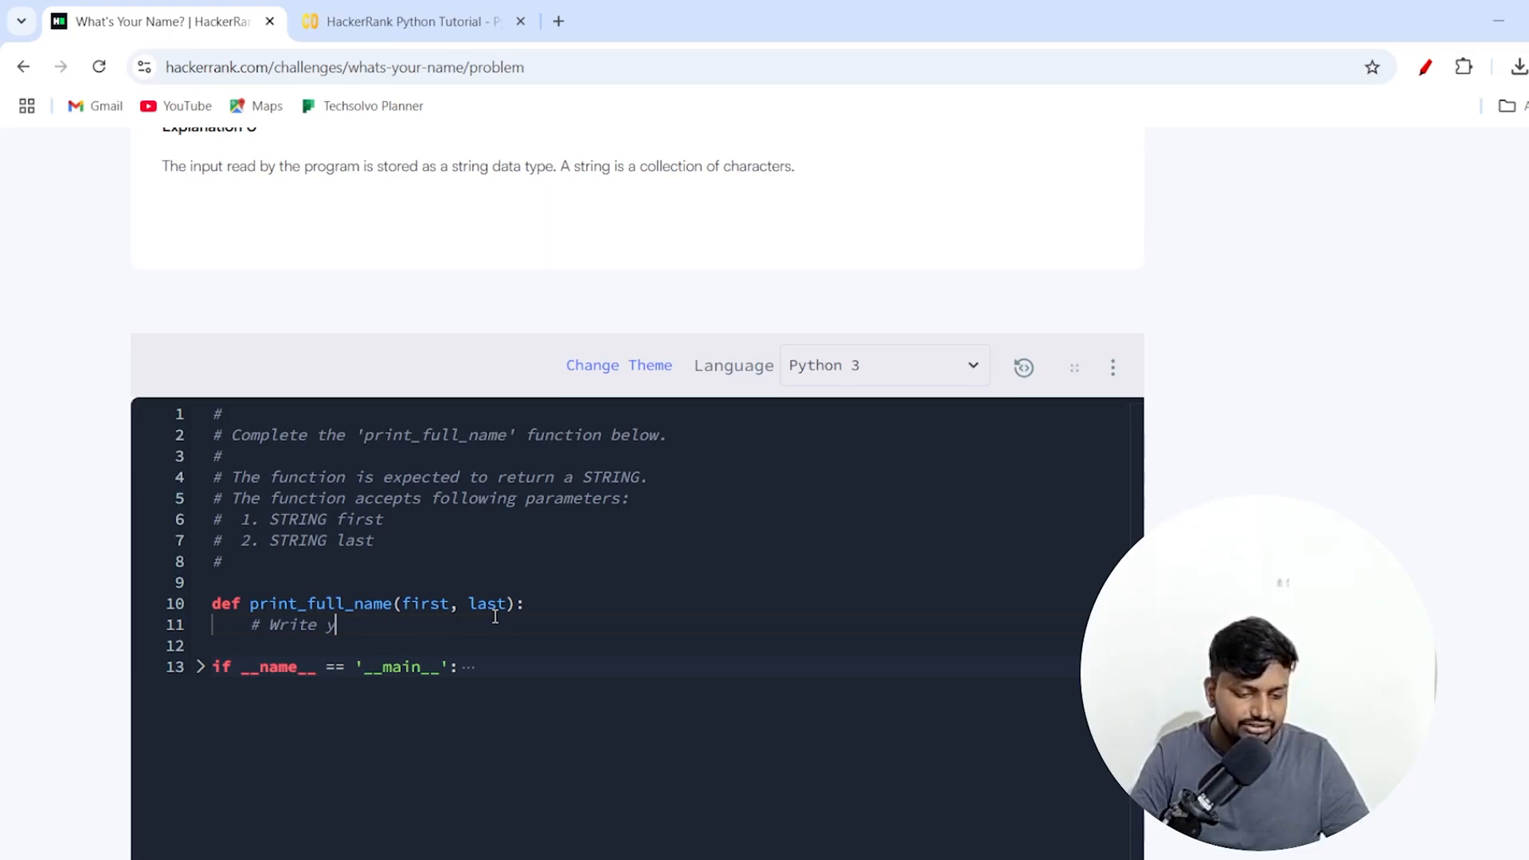
key(Backspace)
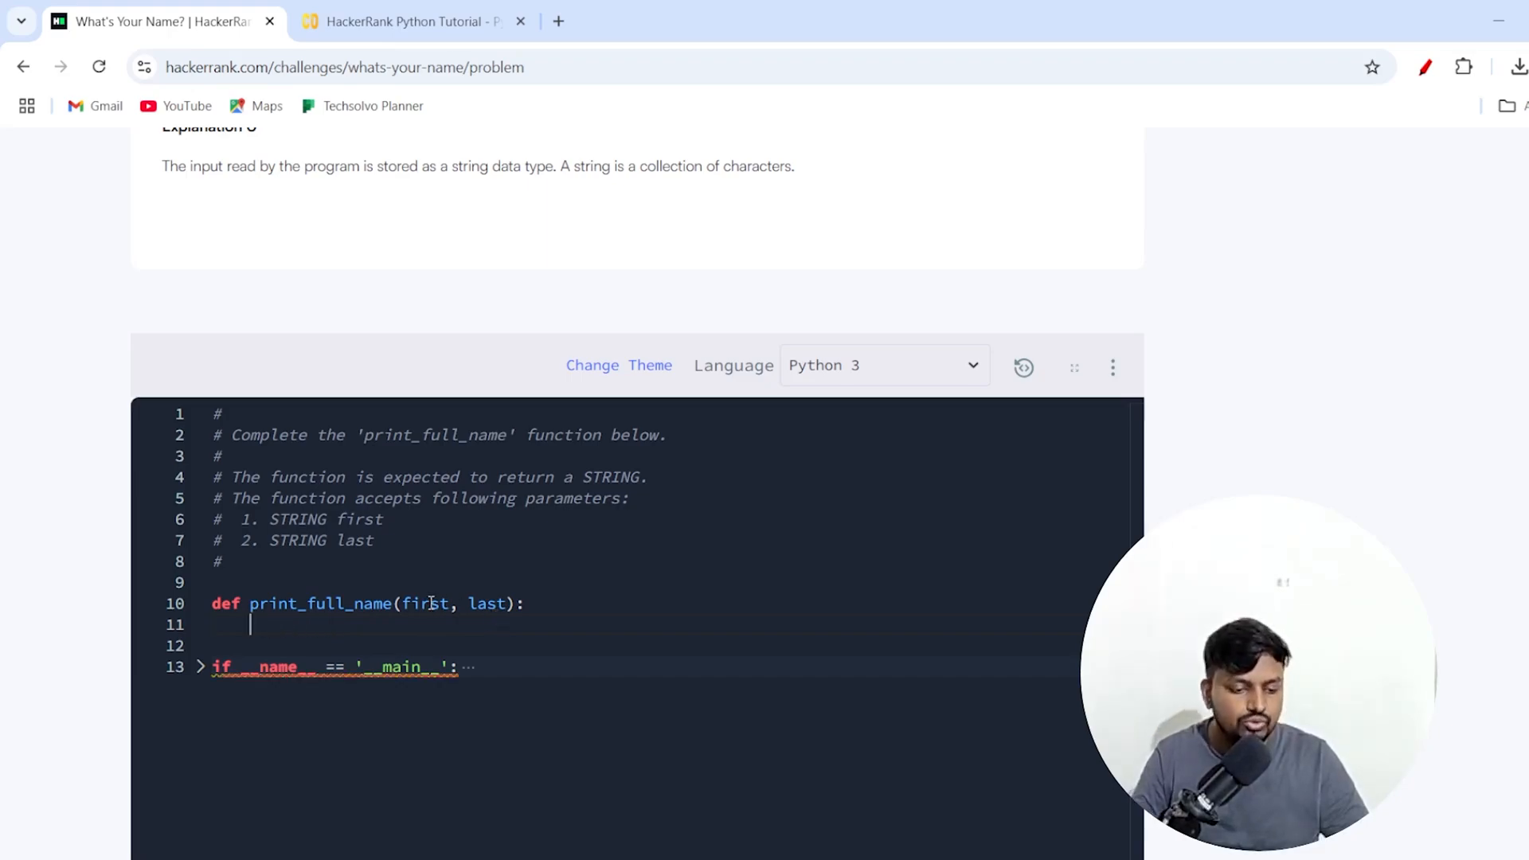
Highlight the first and last parameters, then unfold the if __name__ main block.
double_click(425, 604)
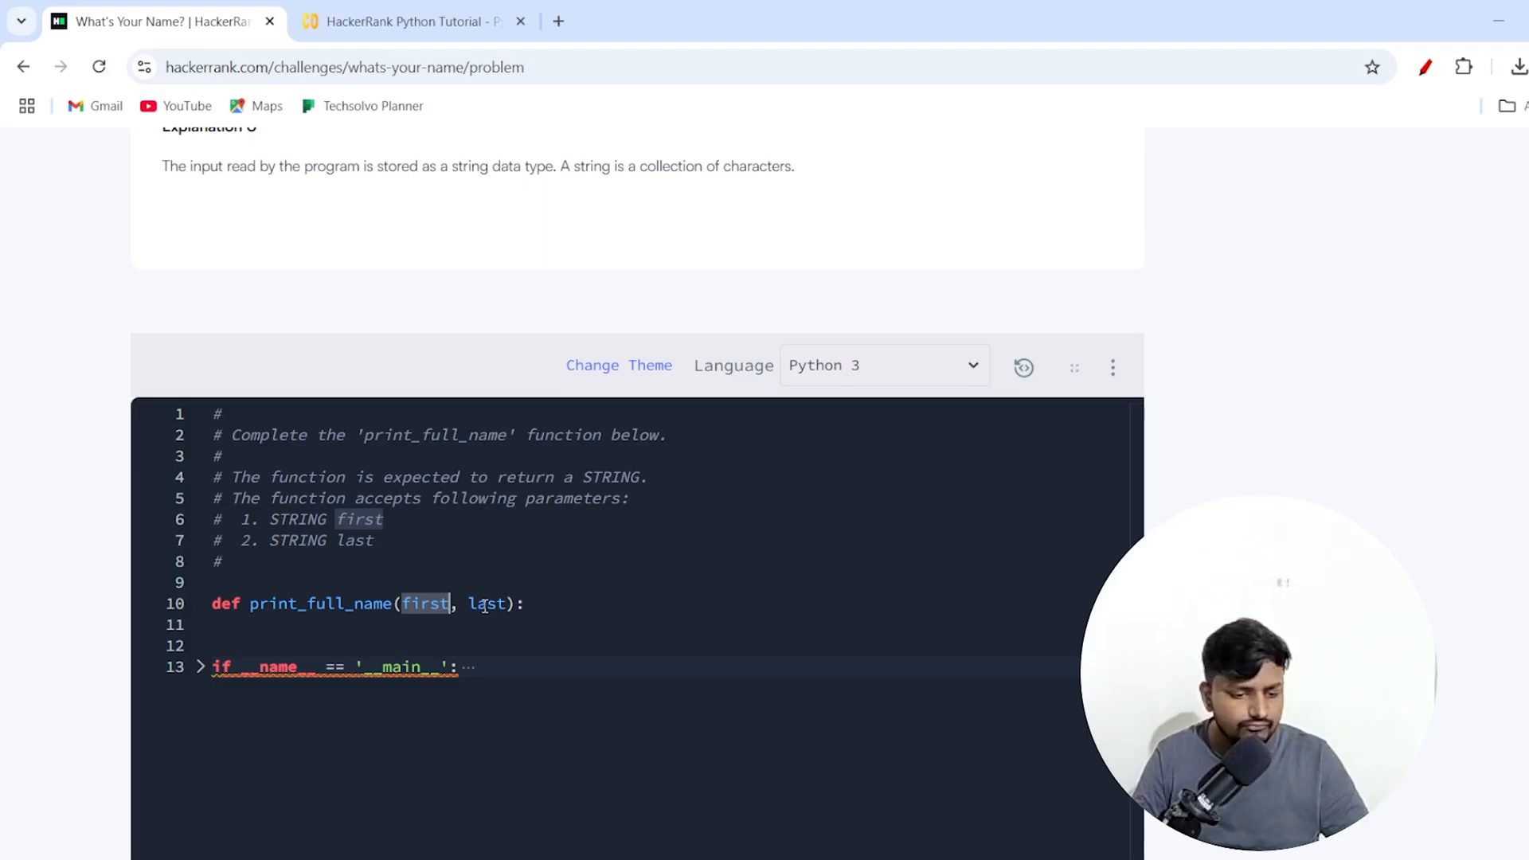
double_click(487, 604)
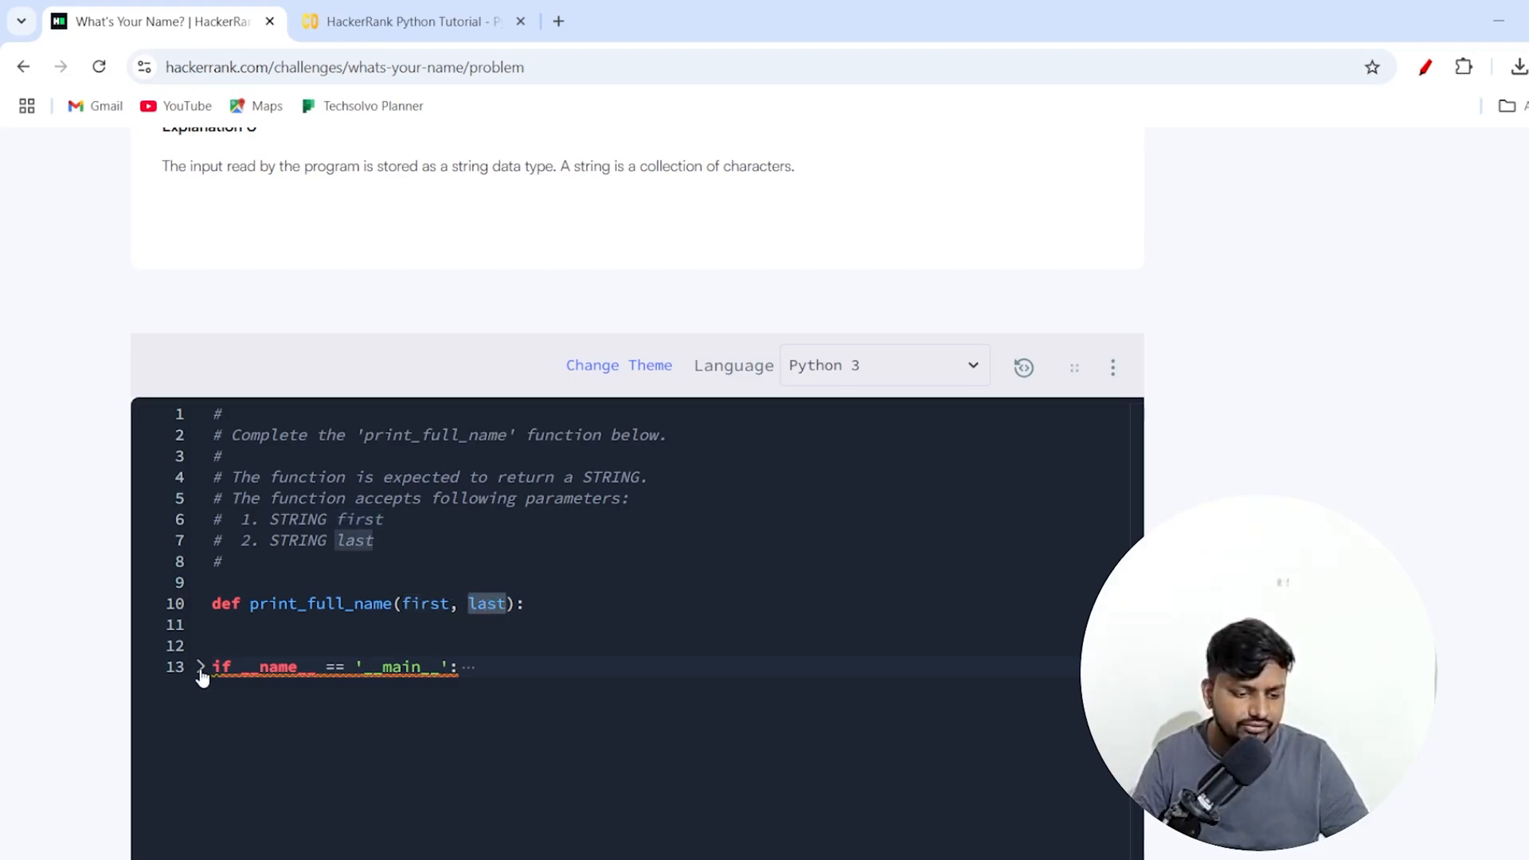
click(197, 667)
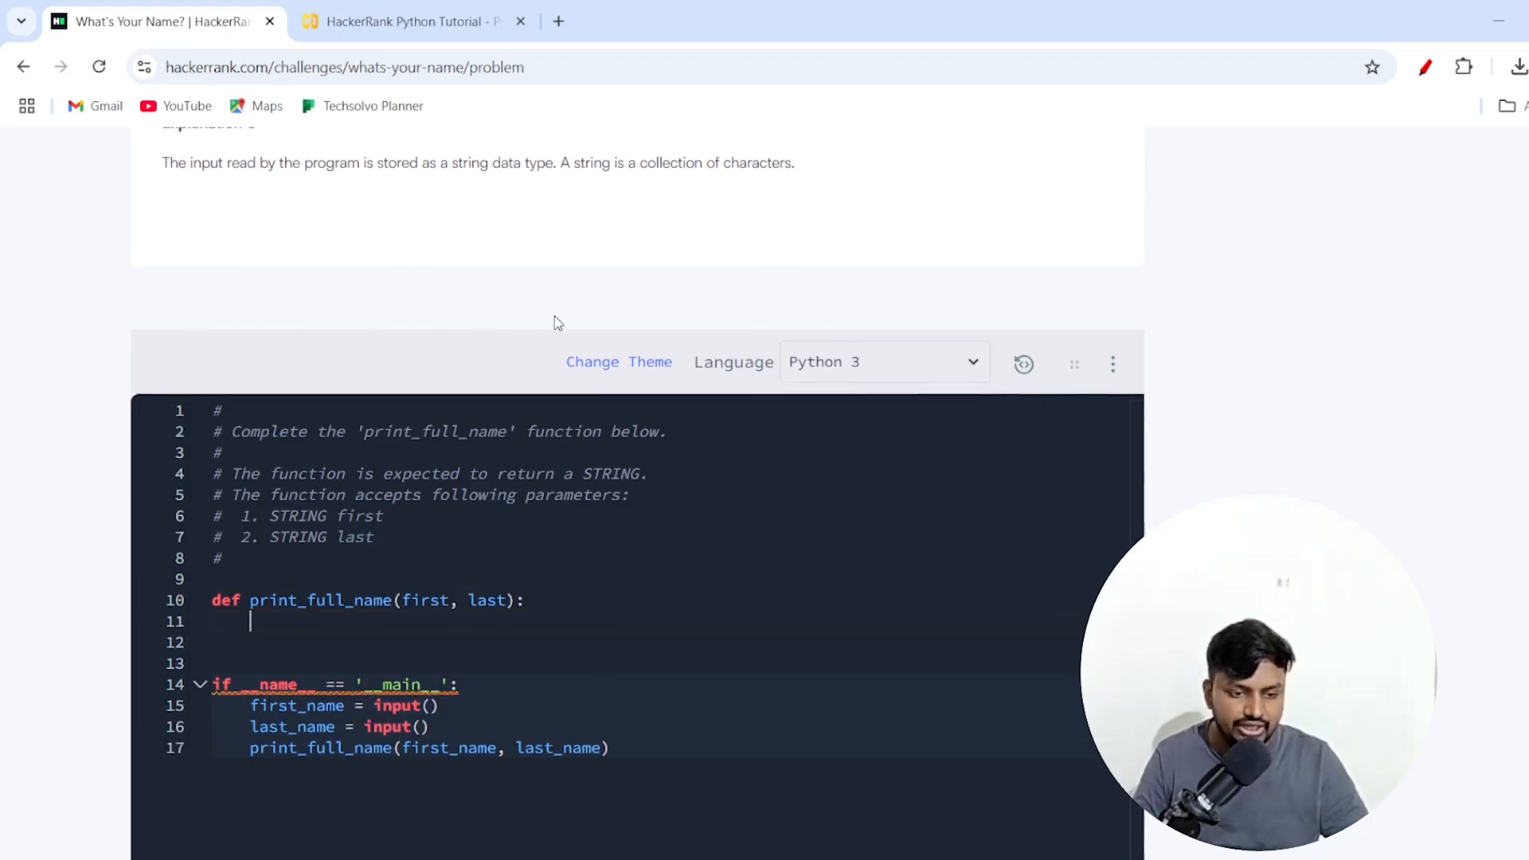
scroll(up, 3)
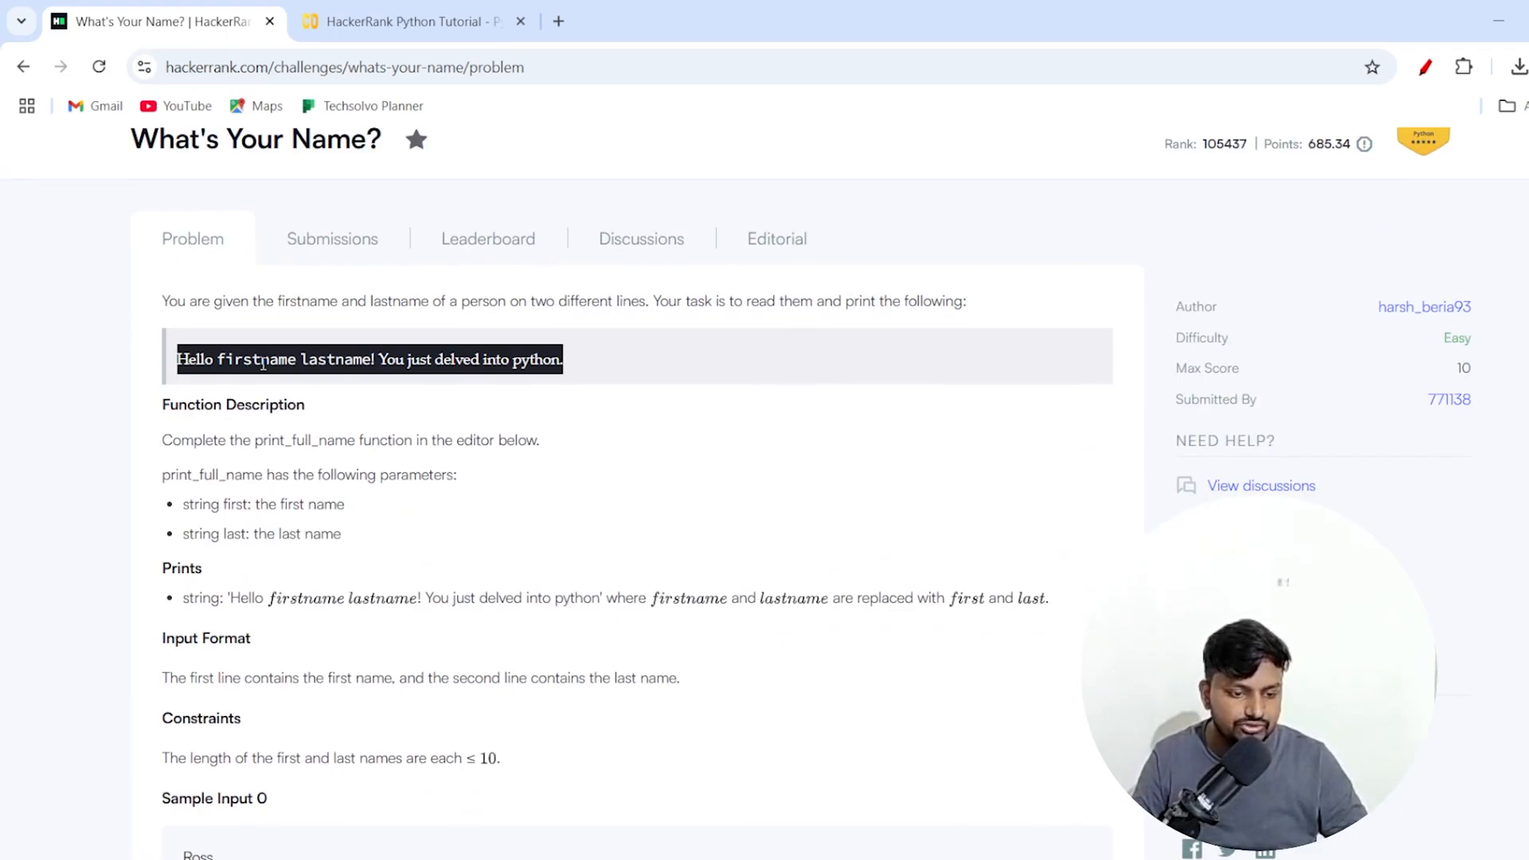
scroll(down, 3)
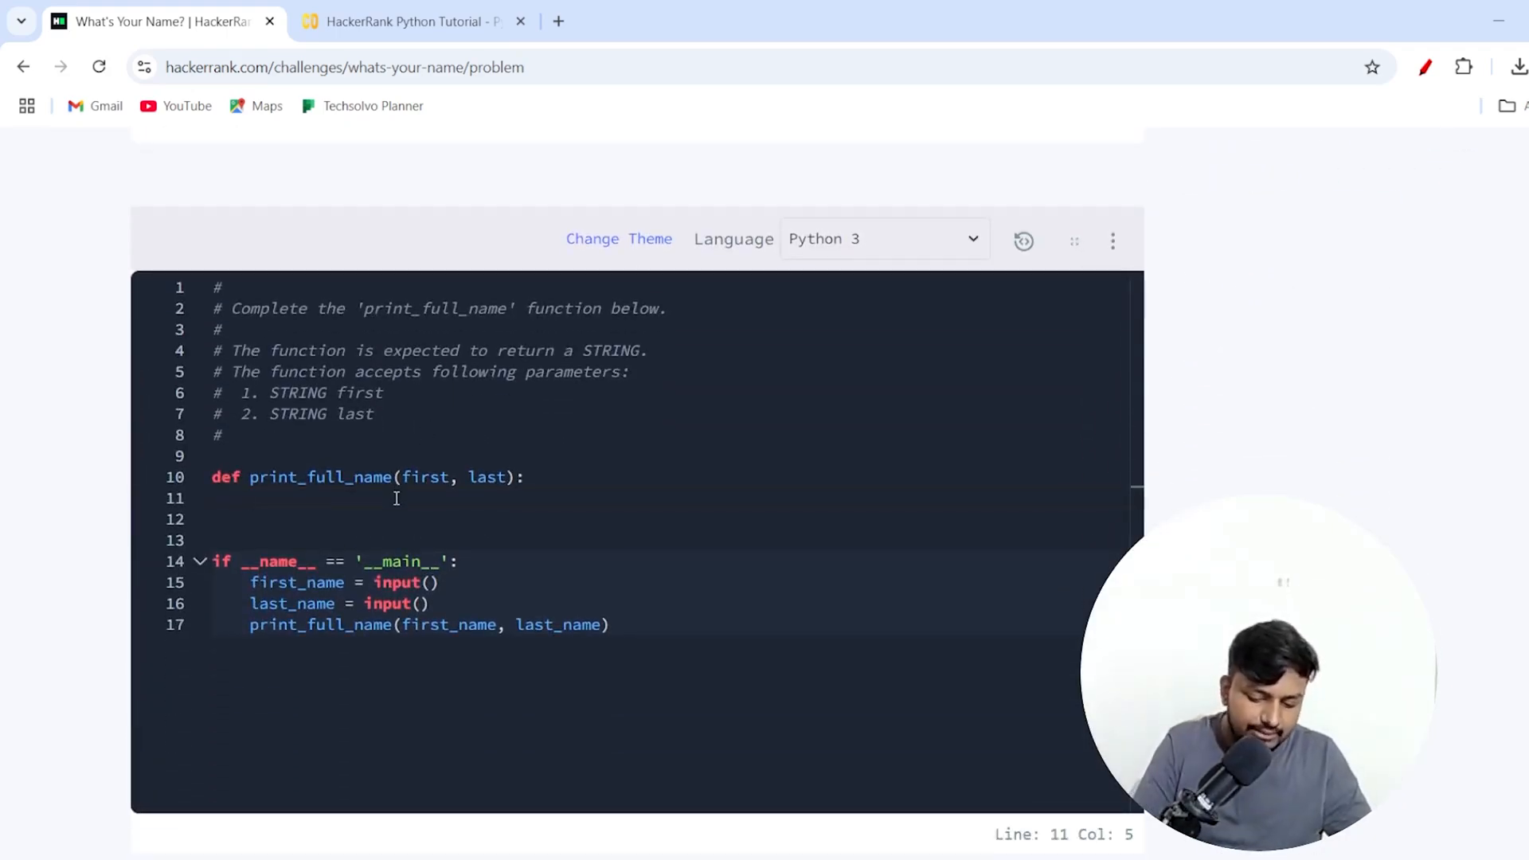
Write print("Hello" + firstname + " " + lastname + "! You just delved into python.").
text(print(""))
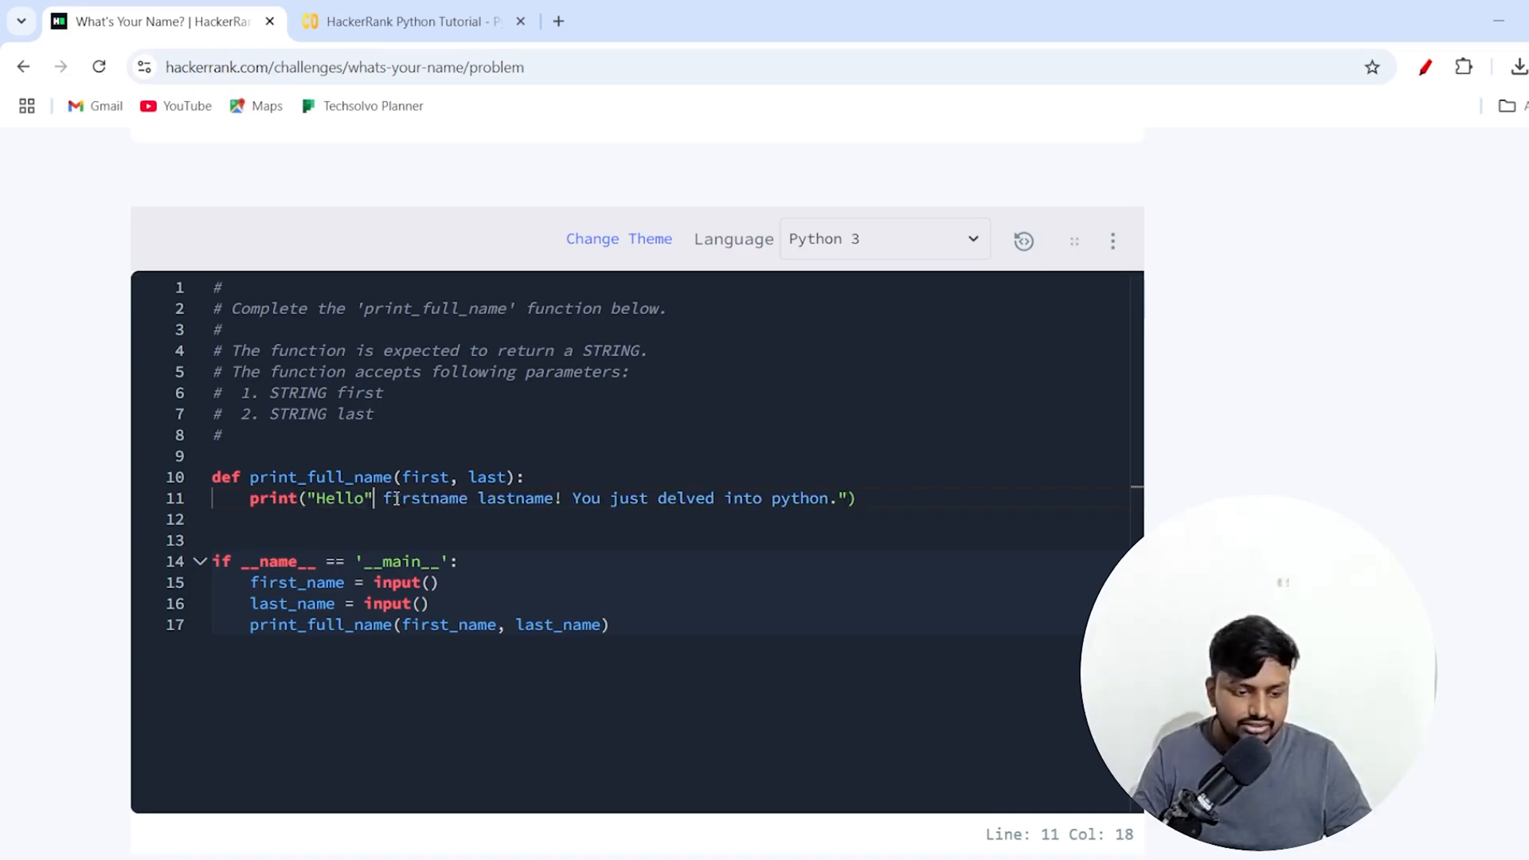
text(+)
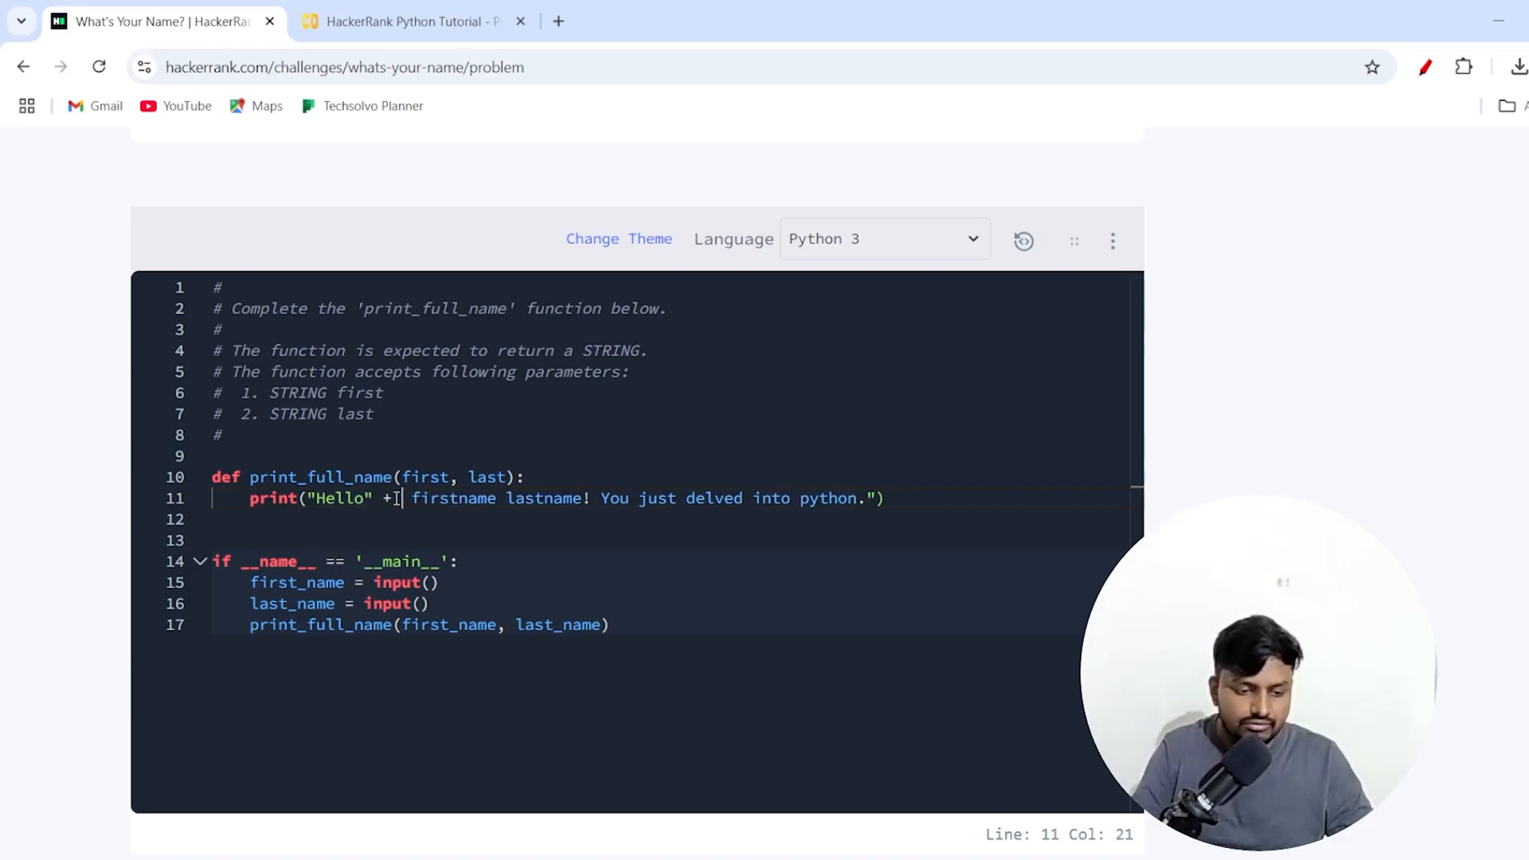
double_click(453, 499)
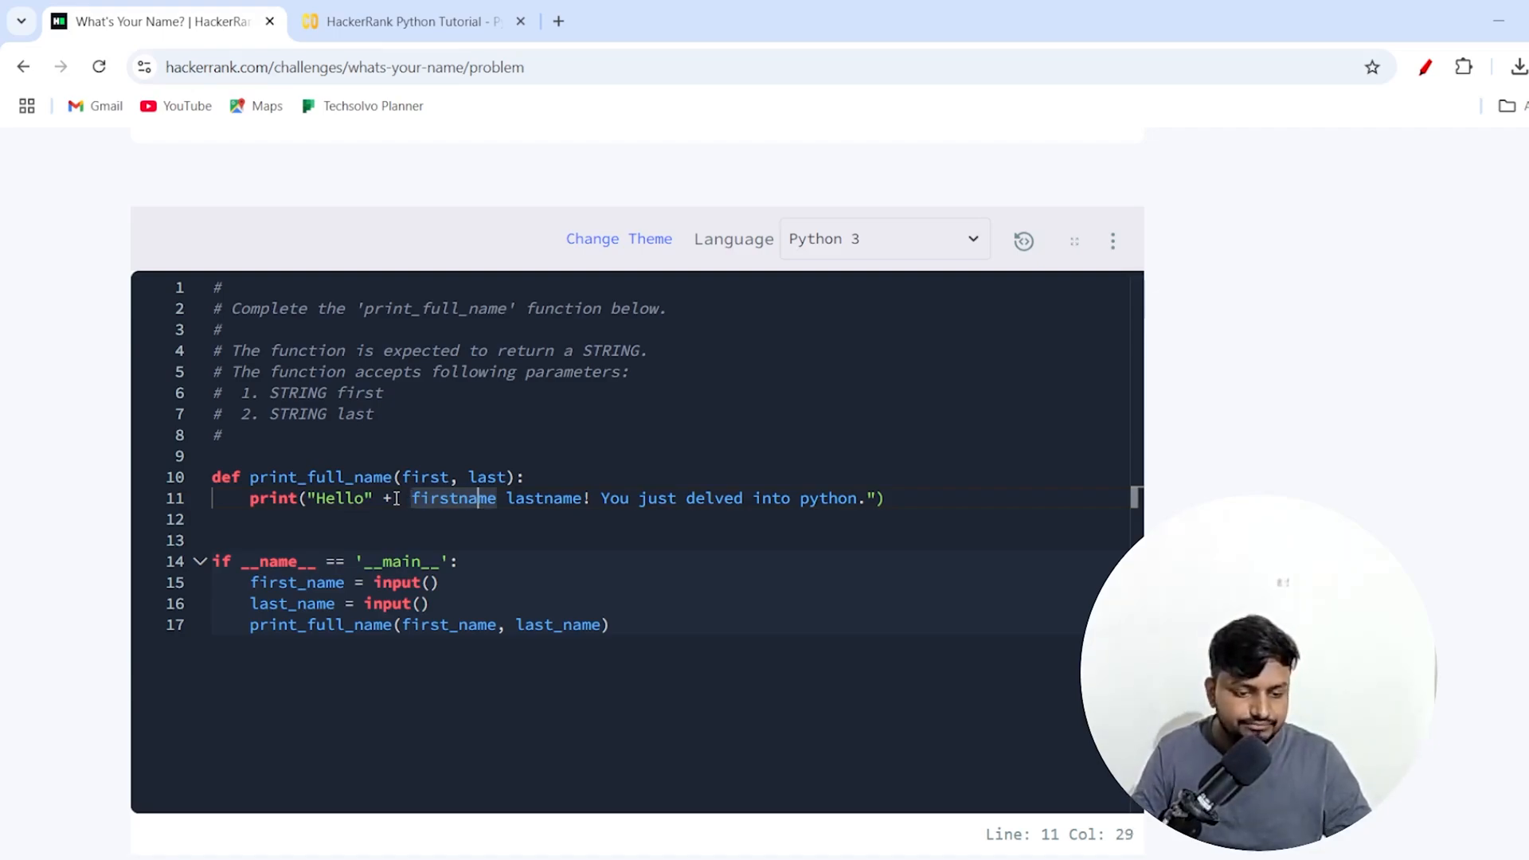
text(+)
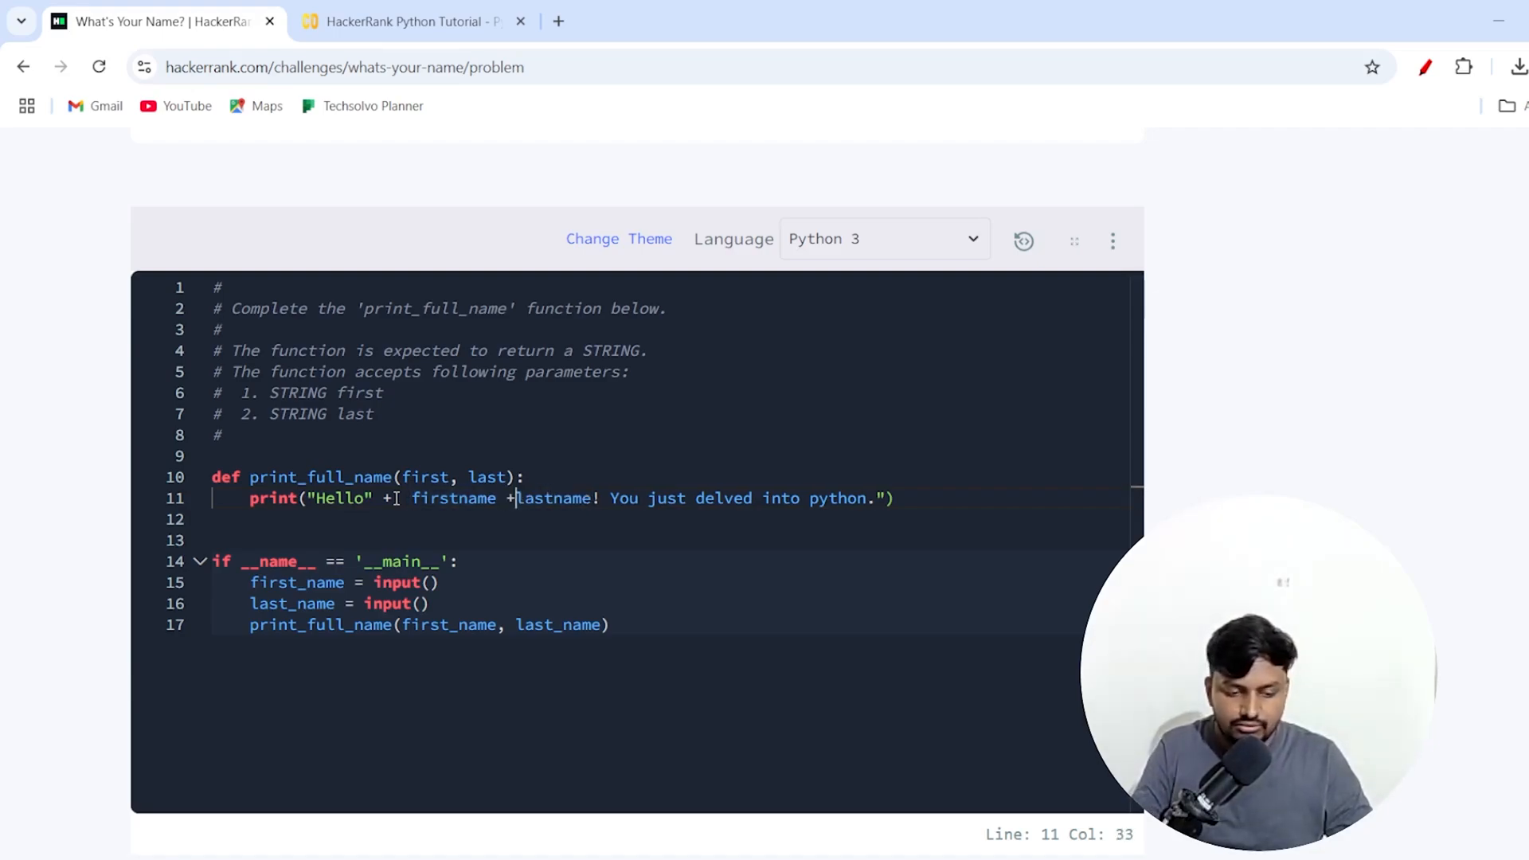
text("")
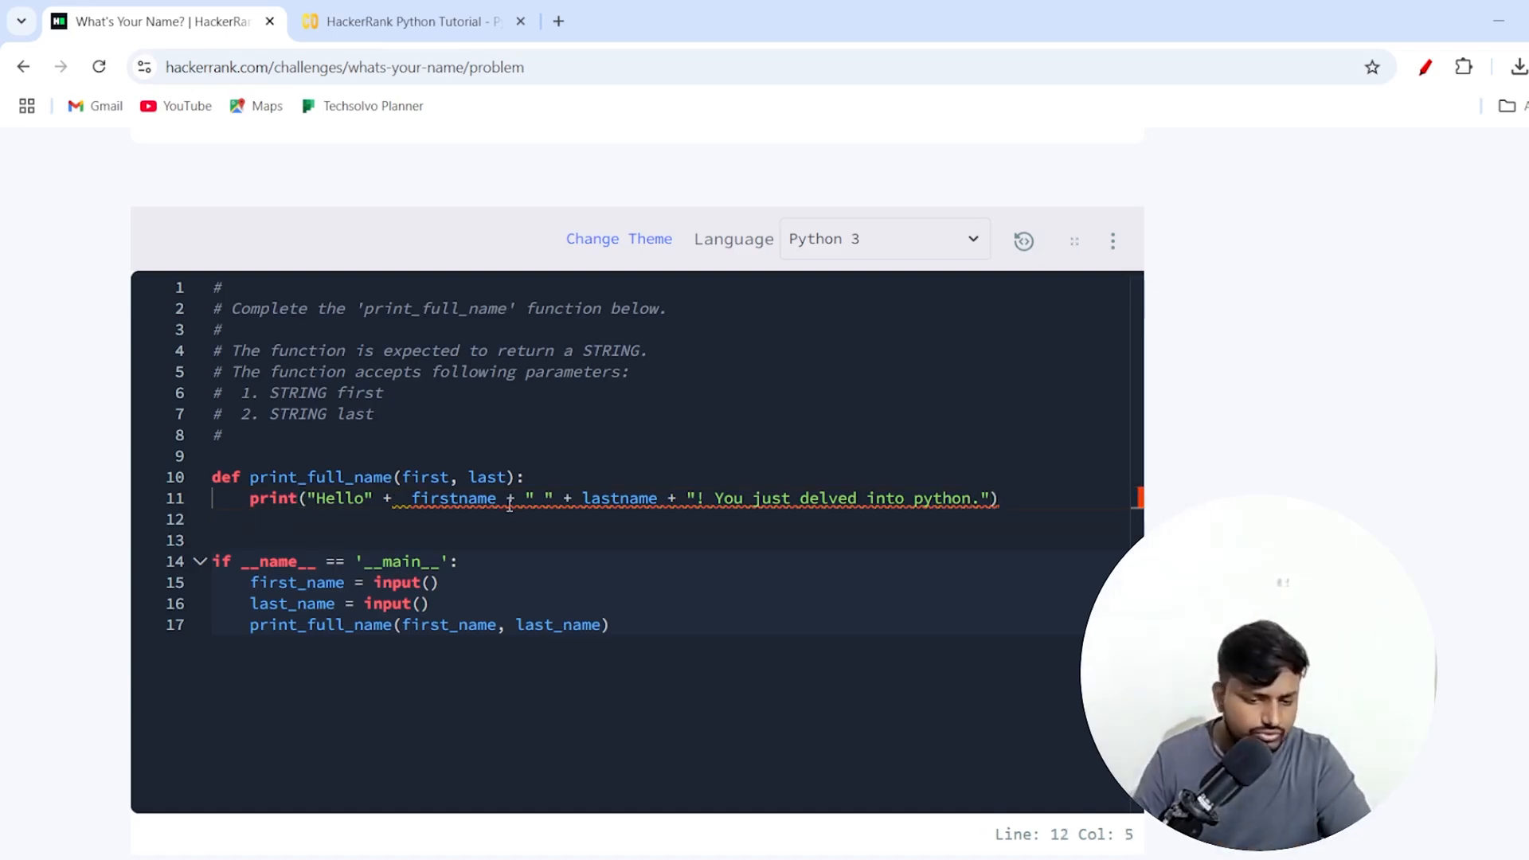
mouse_move(429, 498)
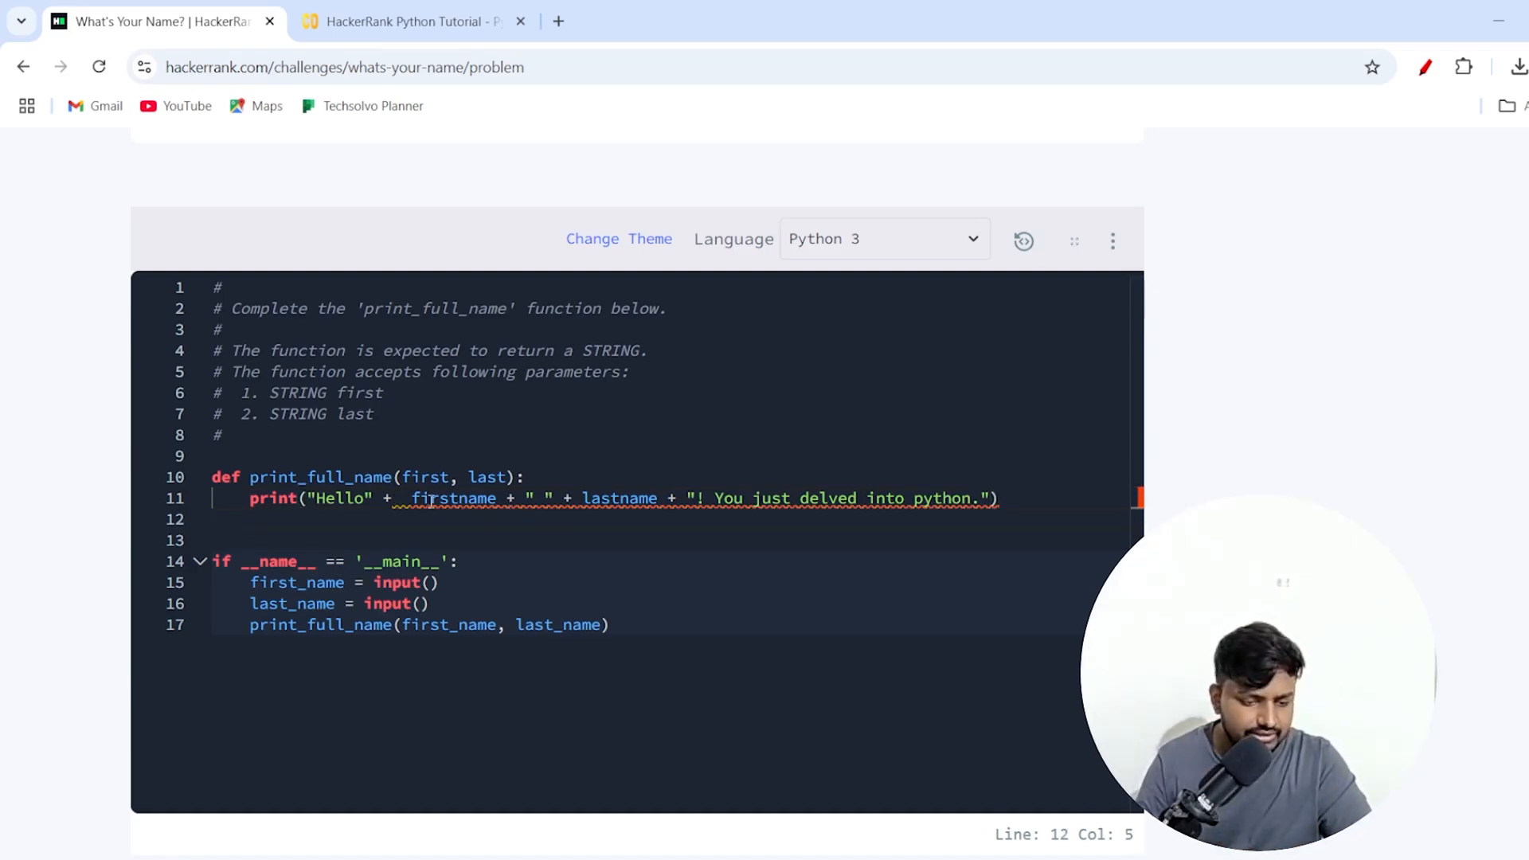
mouse_move(453, 499)
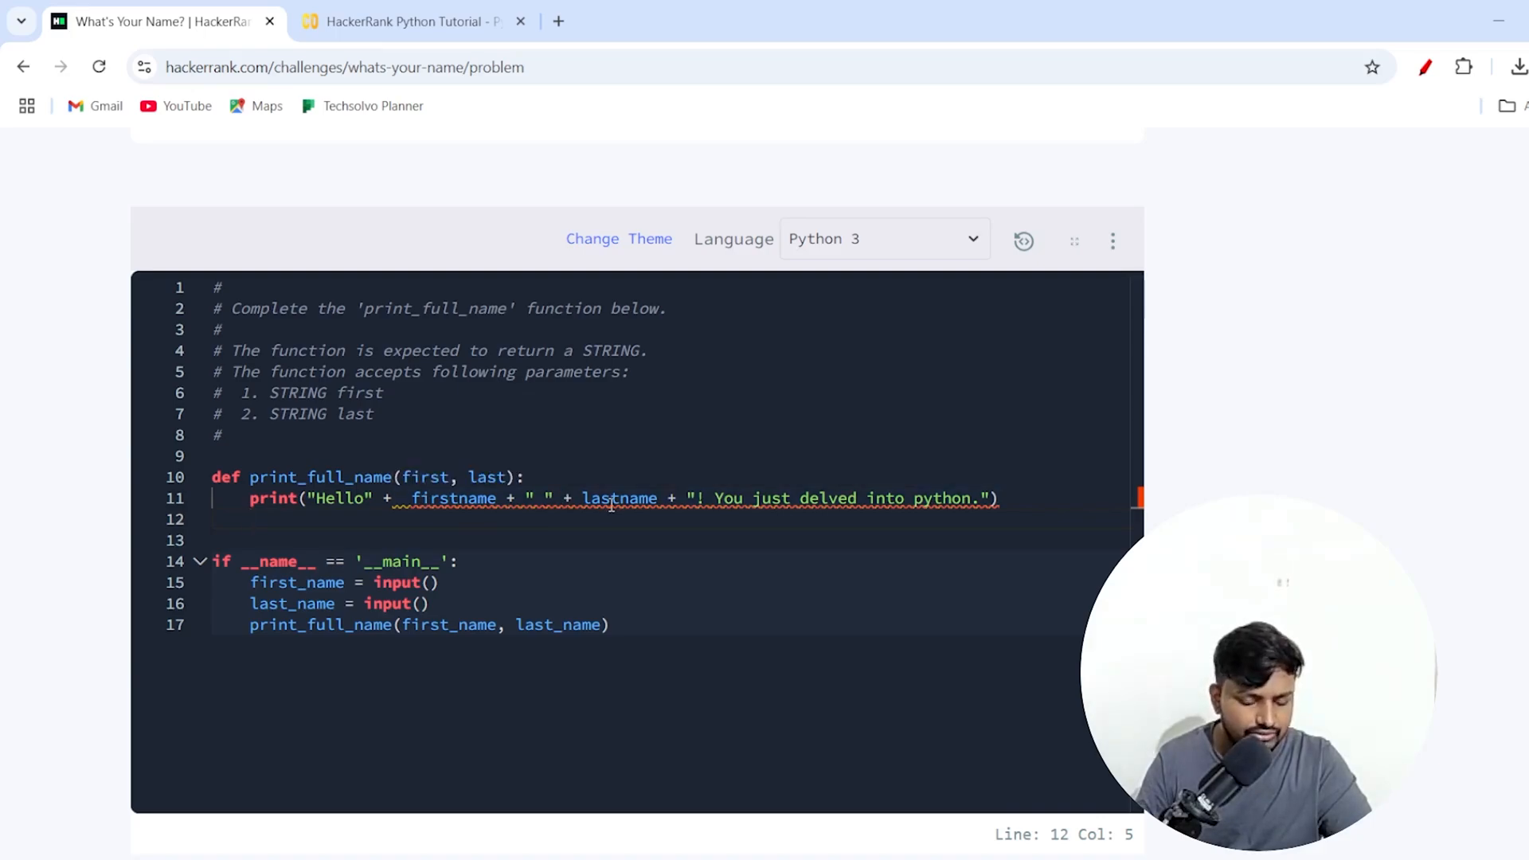
Rename firstname and lastname in the print line to the parameters first and last.
right_click(618, 499)
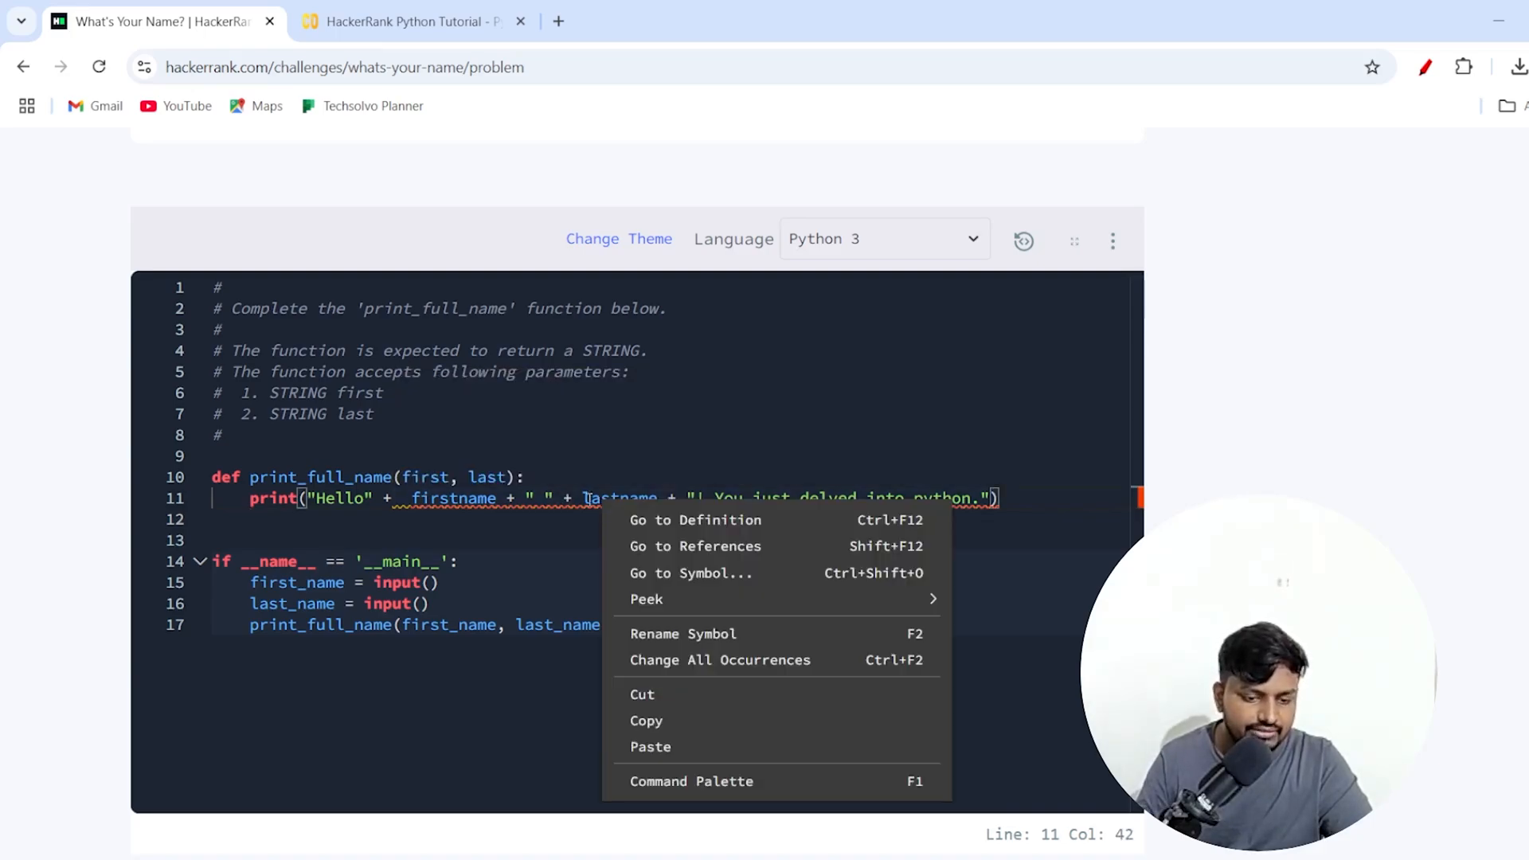
click(466, 499)
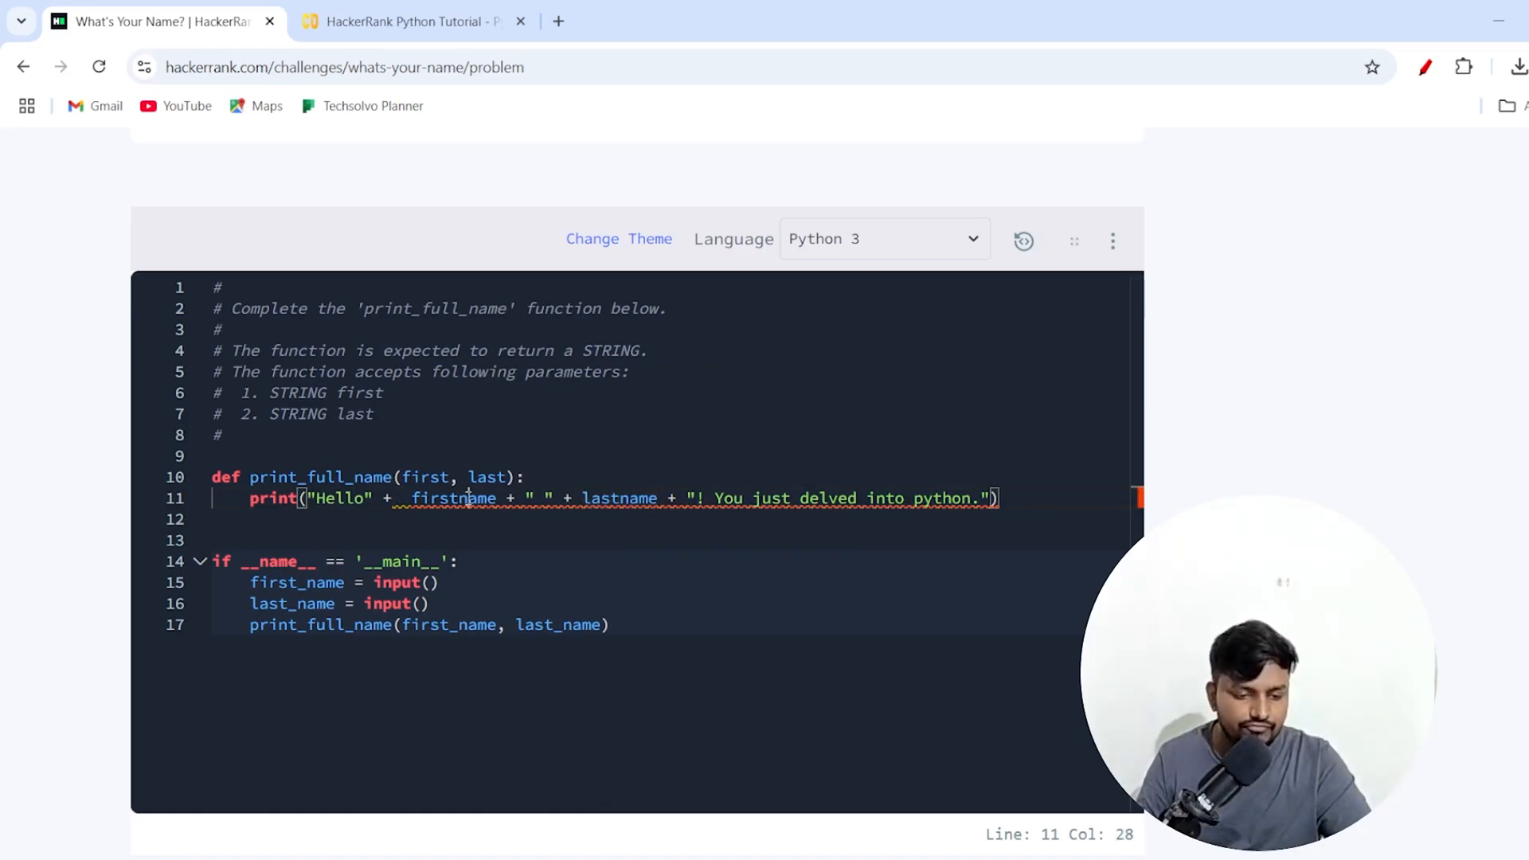
double_click(452, 498)
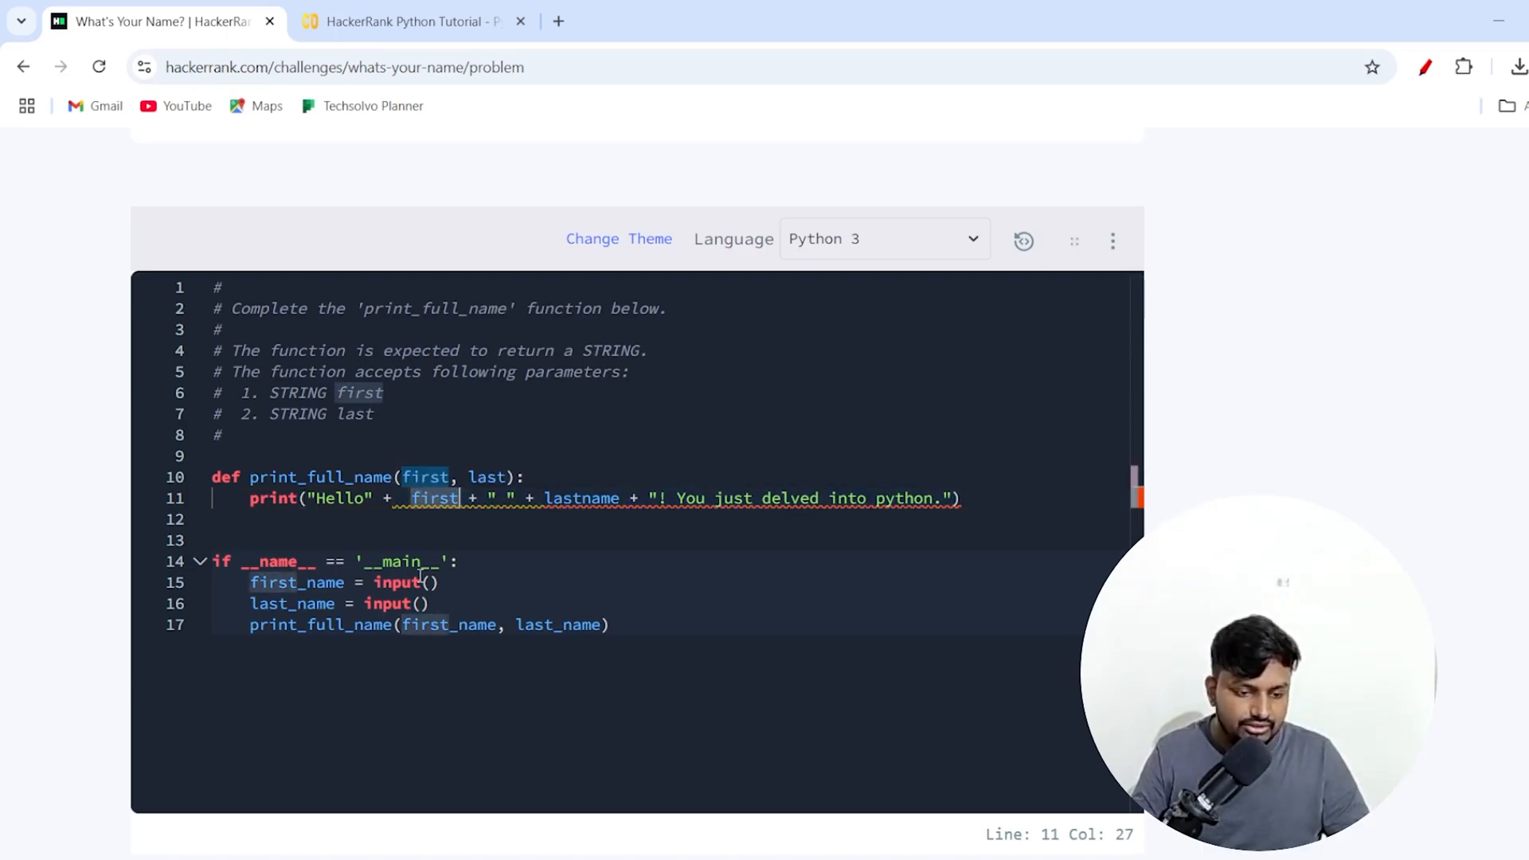
click(435, 499)
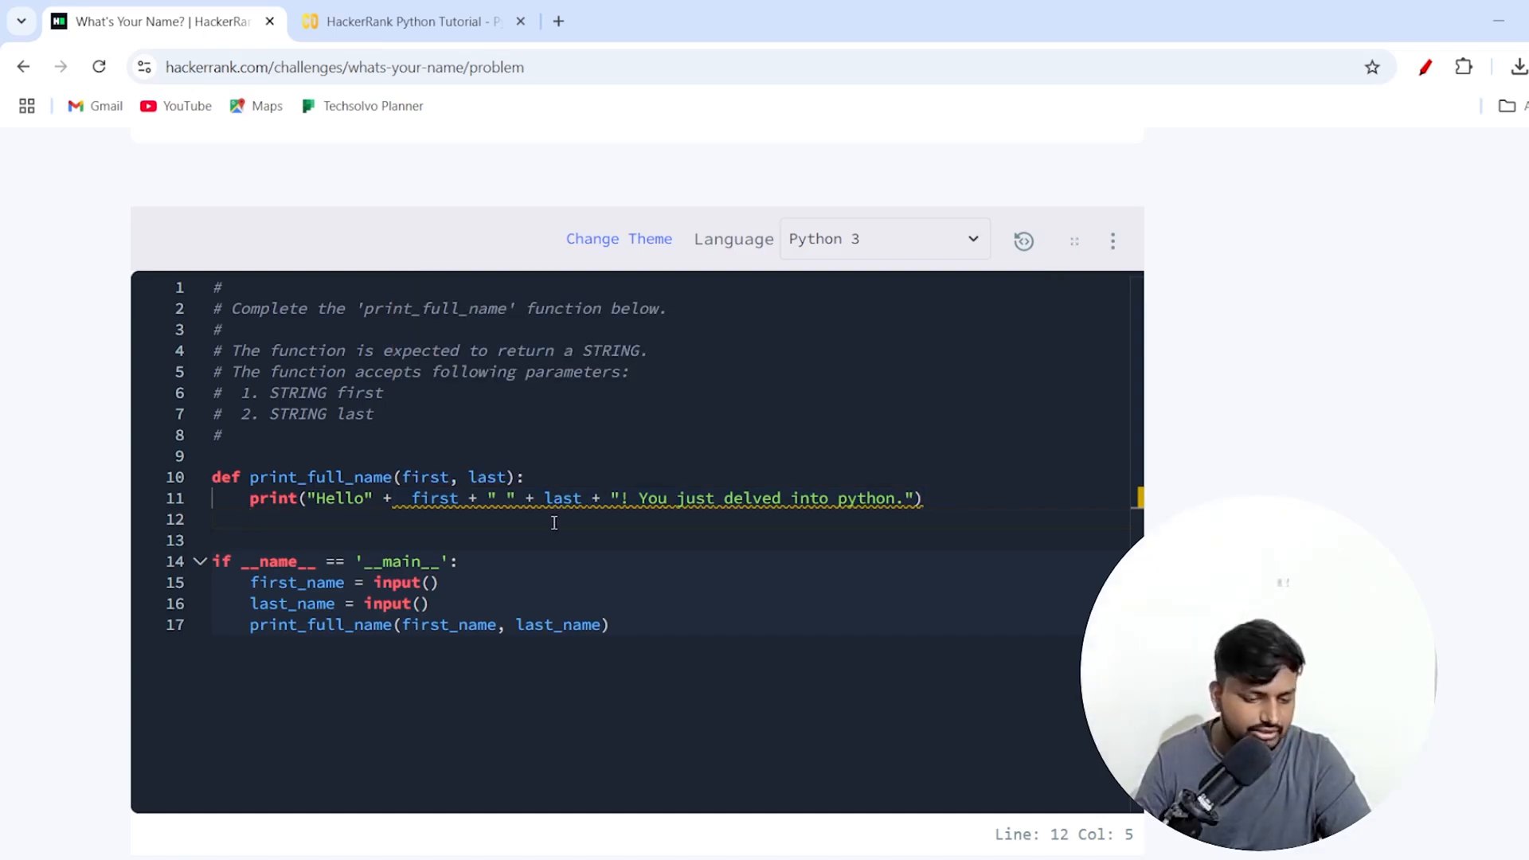
scroll(down, 3)
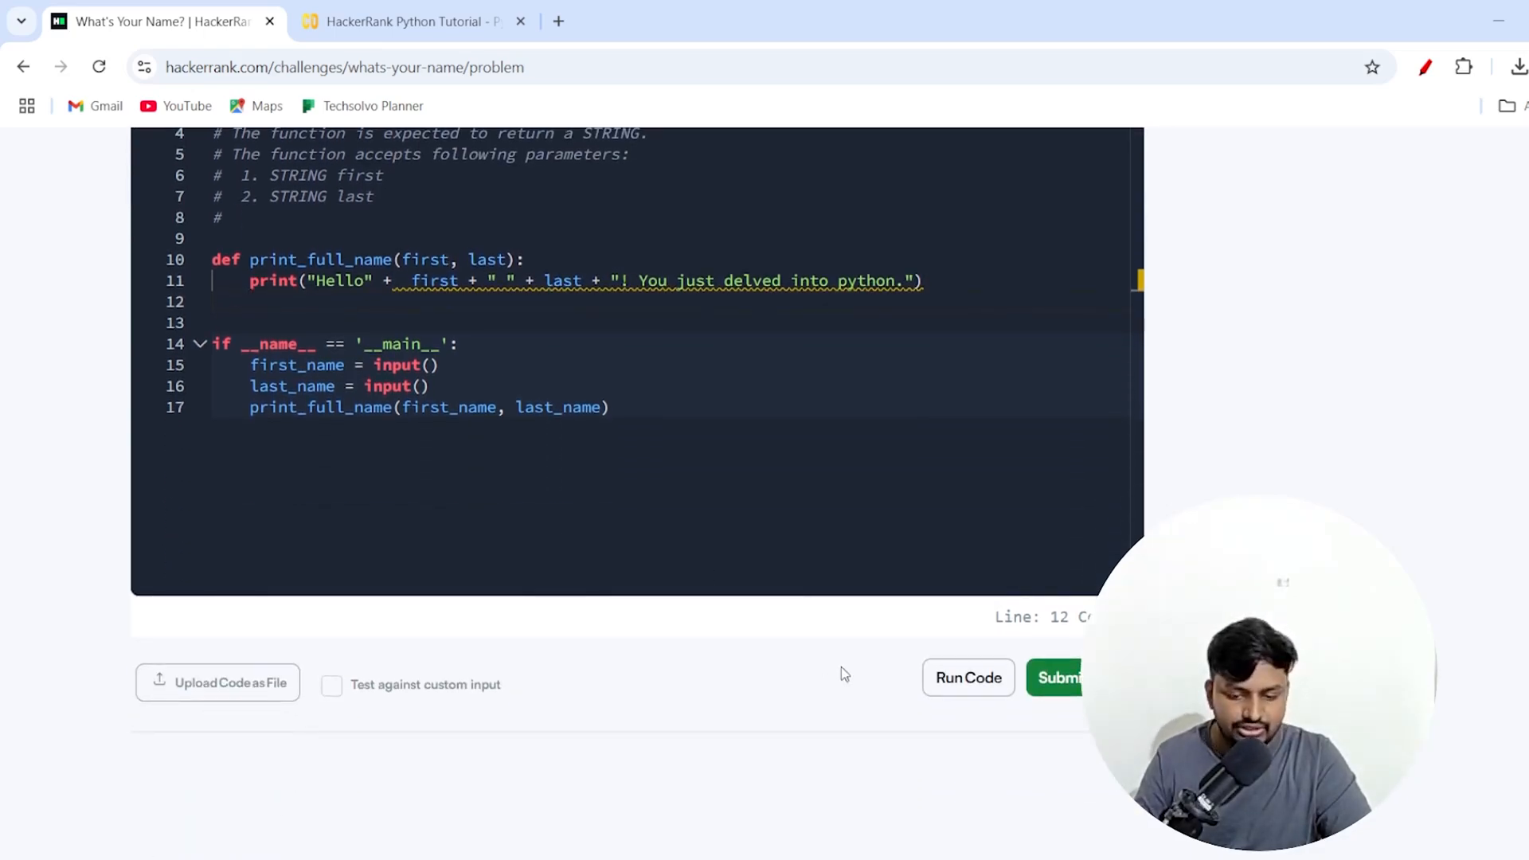
Run the sample test, spot 'HelloRoss', and add + " " after "Hello".
click(1057, 678)
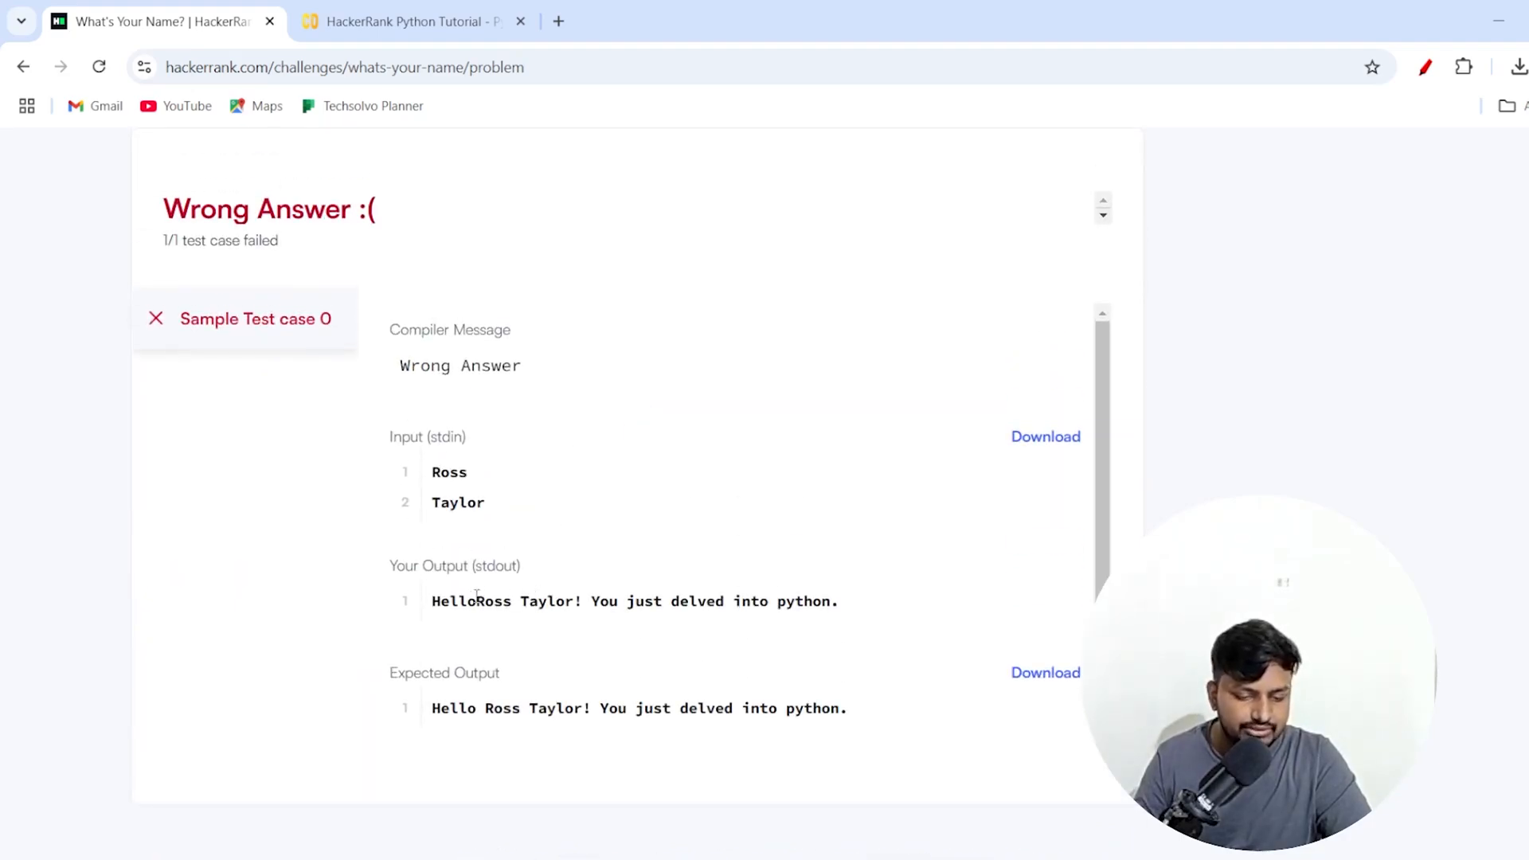
double_click(473, 601)
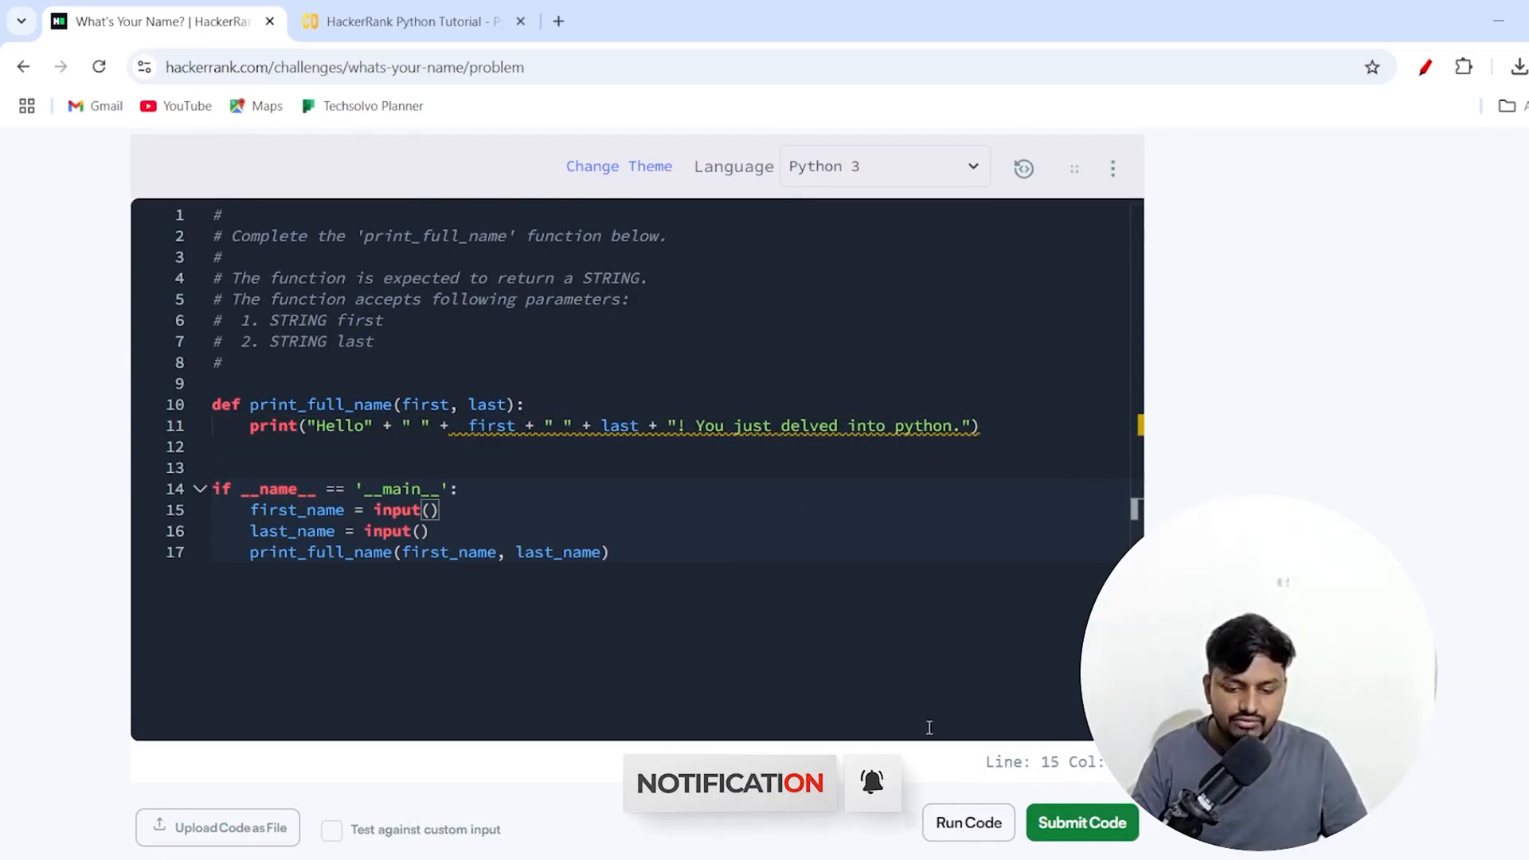
Rerun so Sample Test case 0 prints 'Hello Ross Taylor! You just delved into python.'.
click(1082, 822)
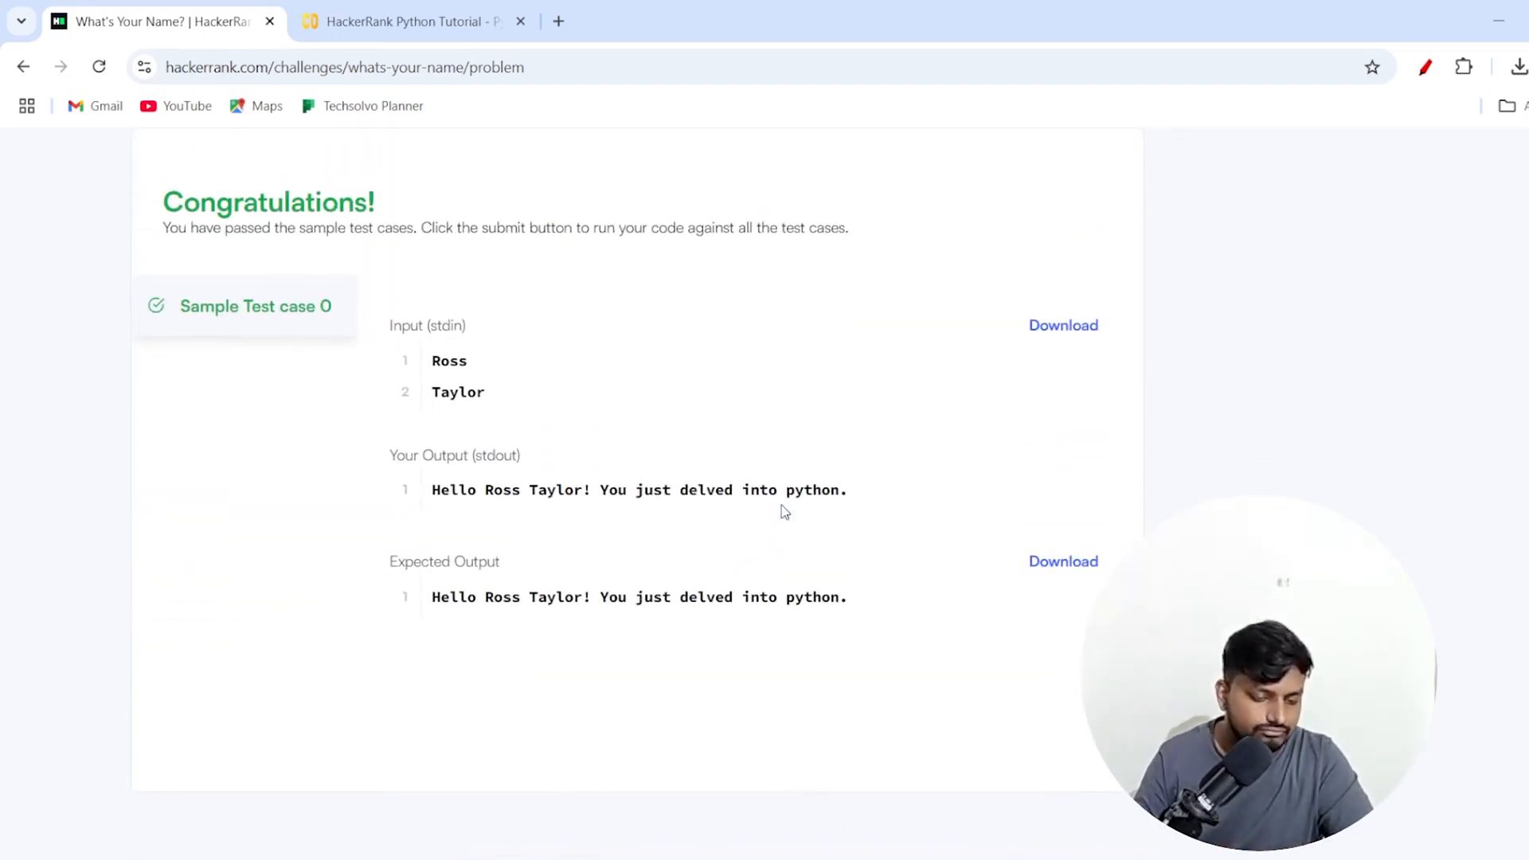
mouse_move(708, 544)
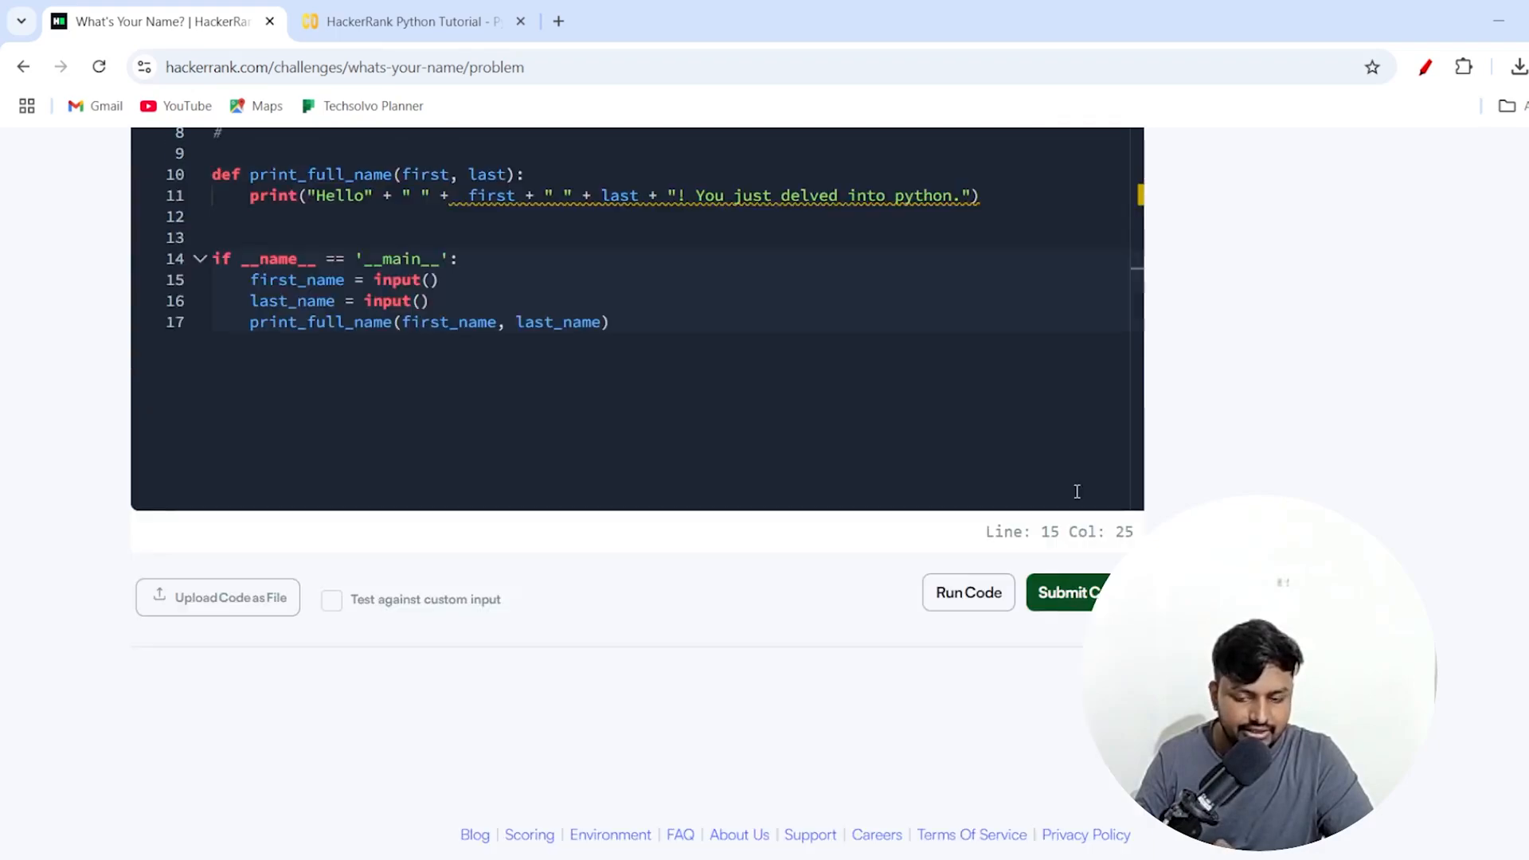
Submit the code and confirm hidden Test case 1 also passes.
click(1065, 592)
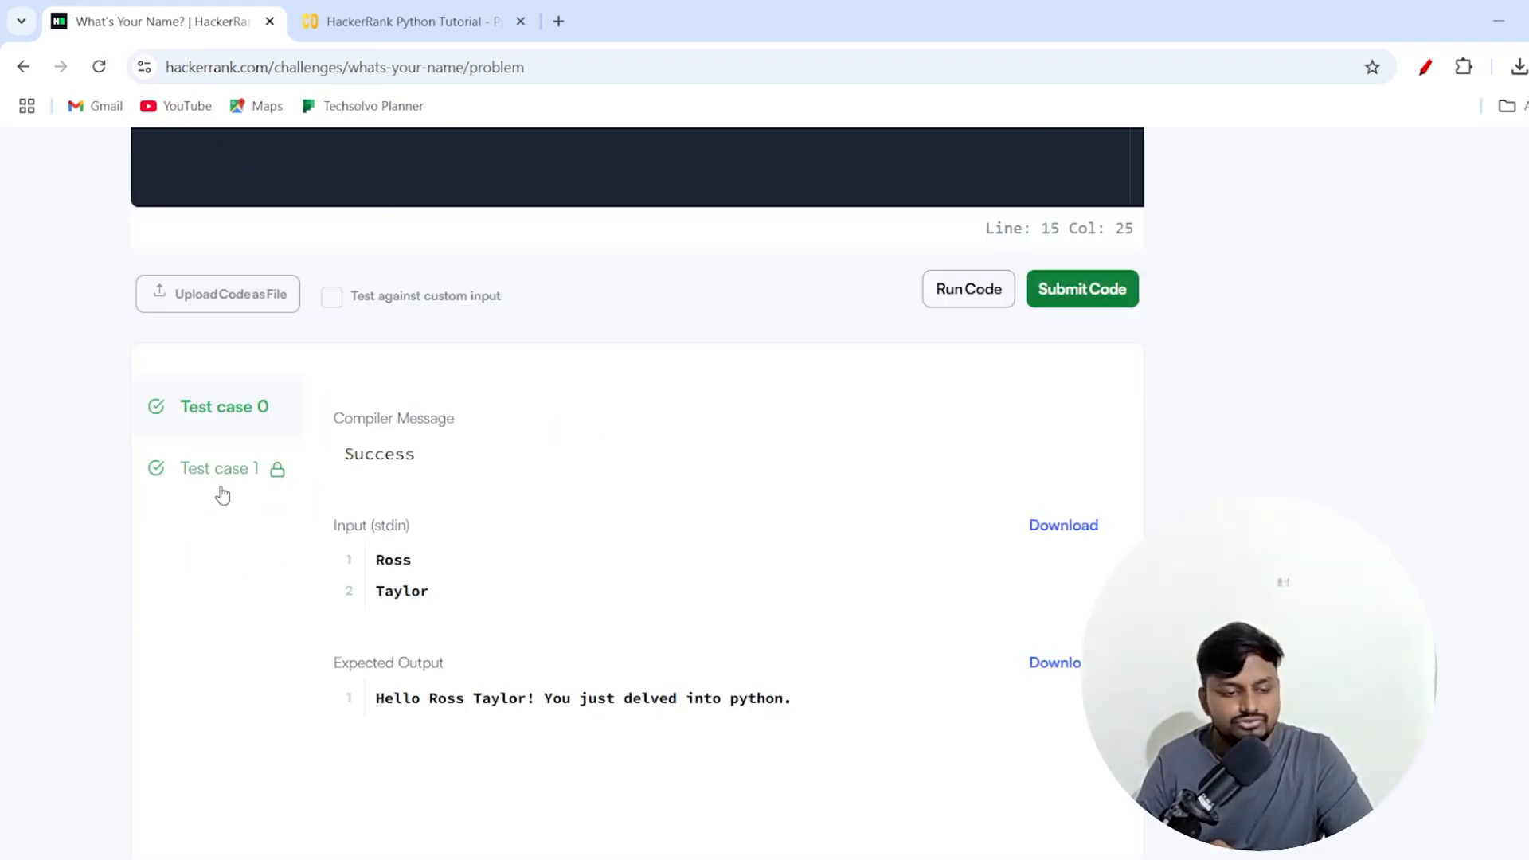
click(1081, 288)
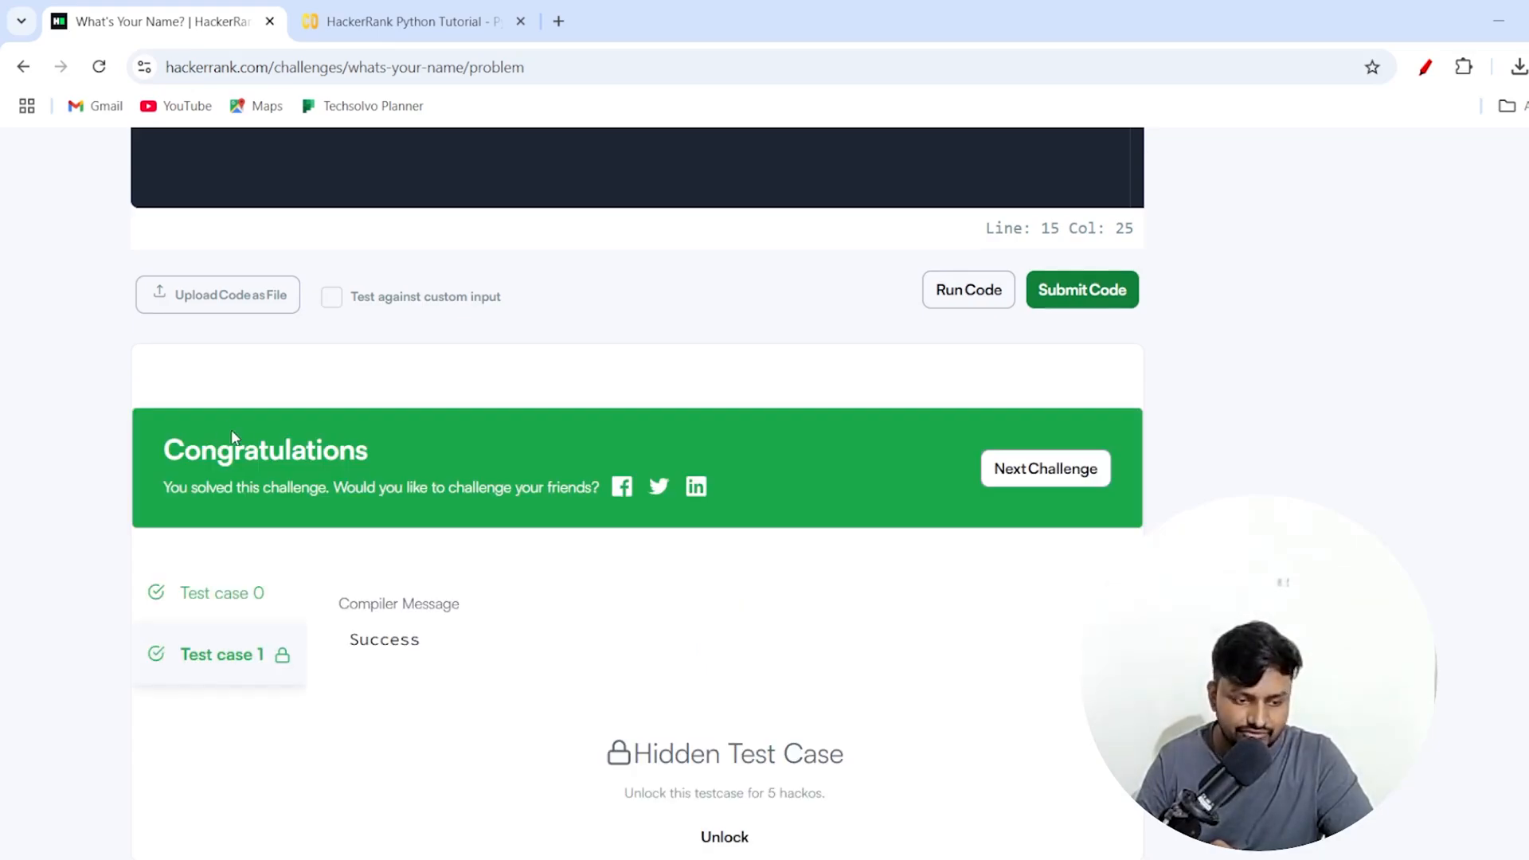
mouse_move(781, 434)
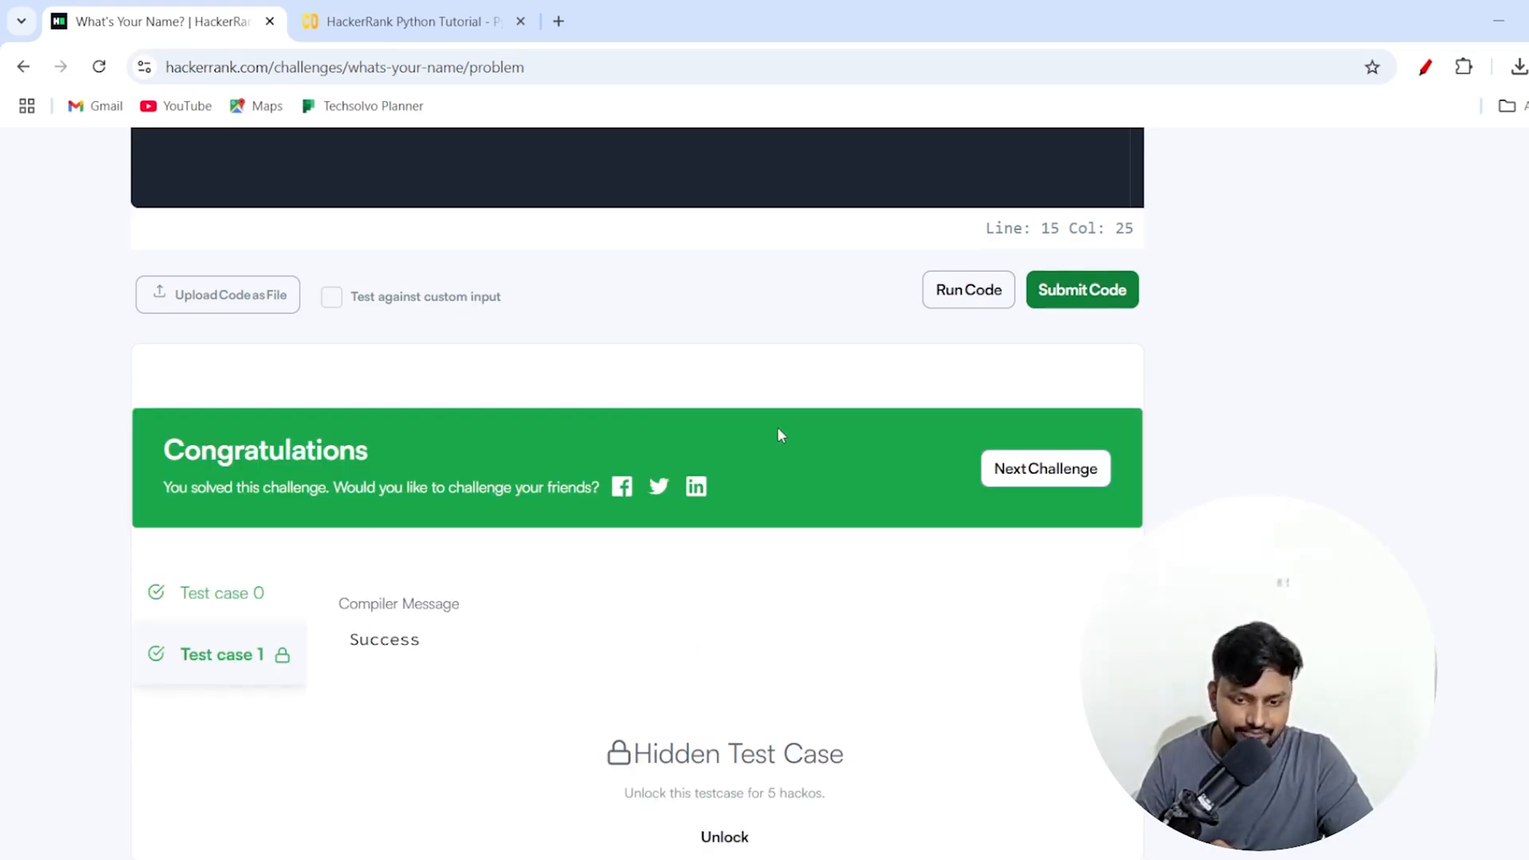